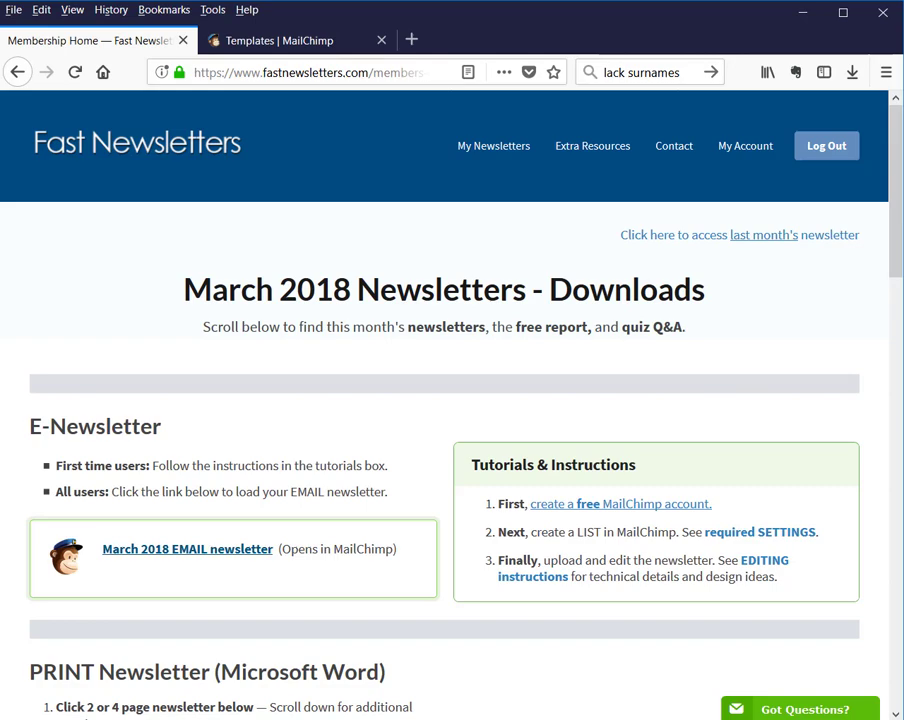
Step: Load the March 2018 email newsletter, then open the March 2018 - Fast Newsletters template in the editor
{"action": "scroll", "scroll_direction": "down", "scroll_amount": 3}
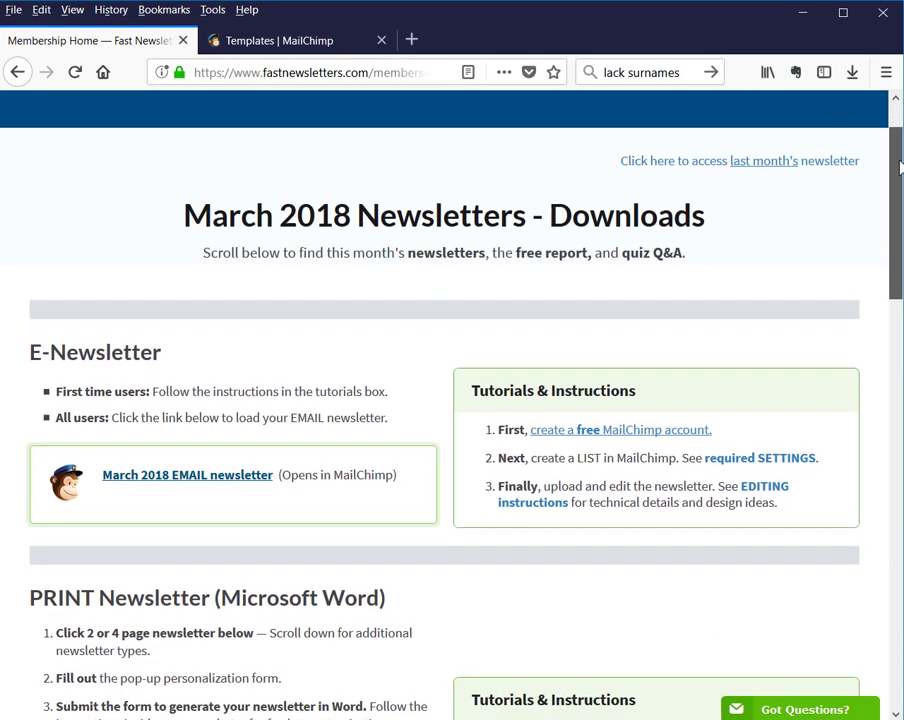
{"action": "scroll", "scroll_direction": "down", "scroll_amount": 3}
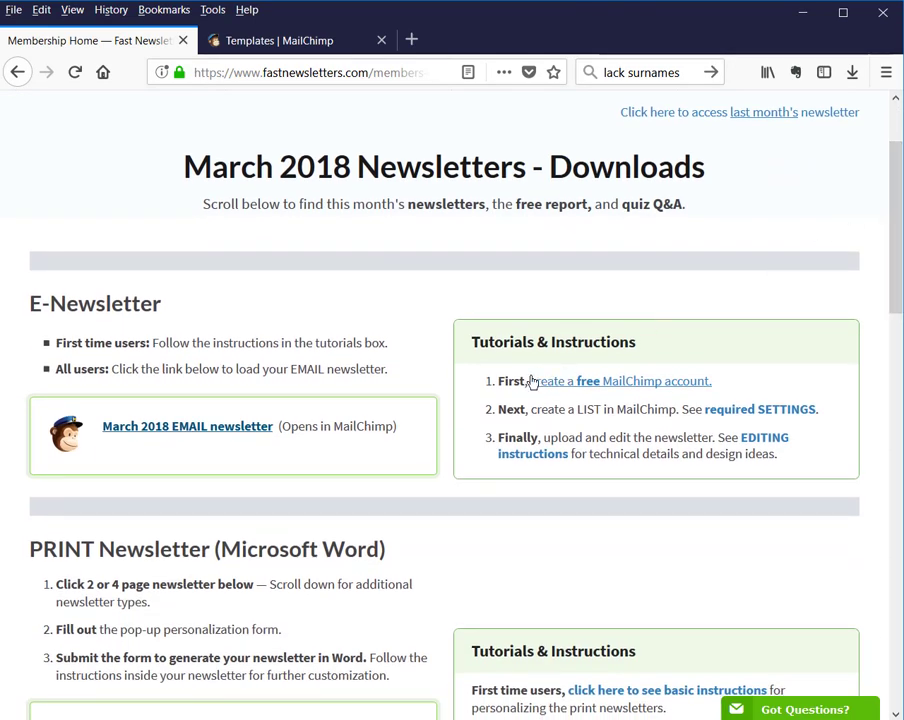
{"action": "mouse_move", "coordinate": [645, 400]}
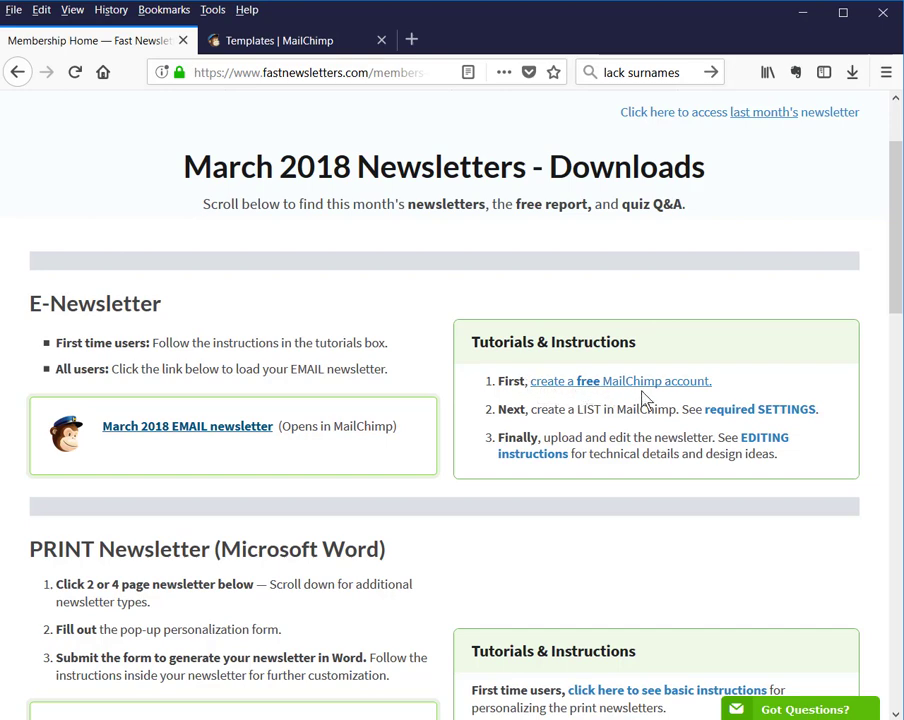
{"action": "mouse_move", "coordinate": [685, 428]}
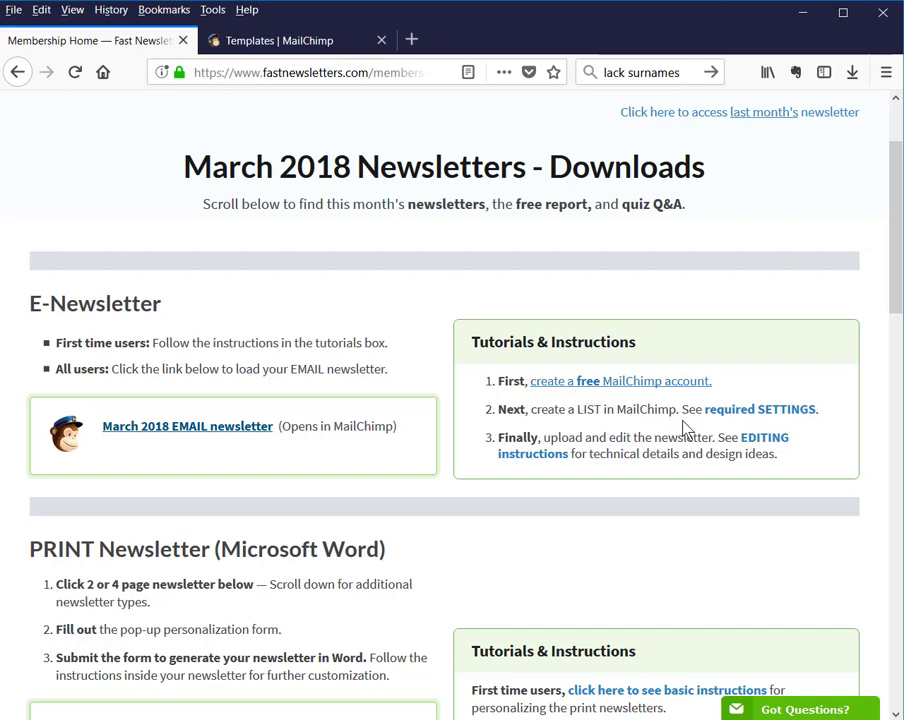
{"action": "mouse_move", "coordinate": [789, 409]}
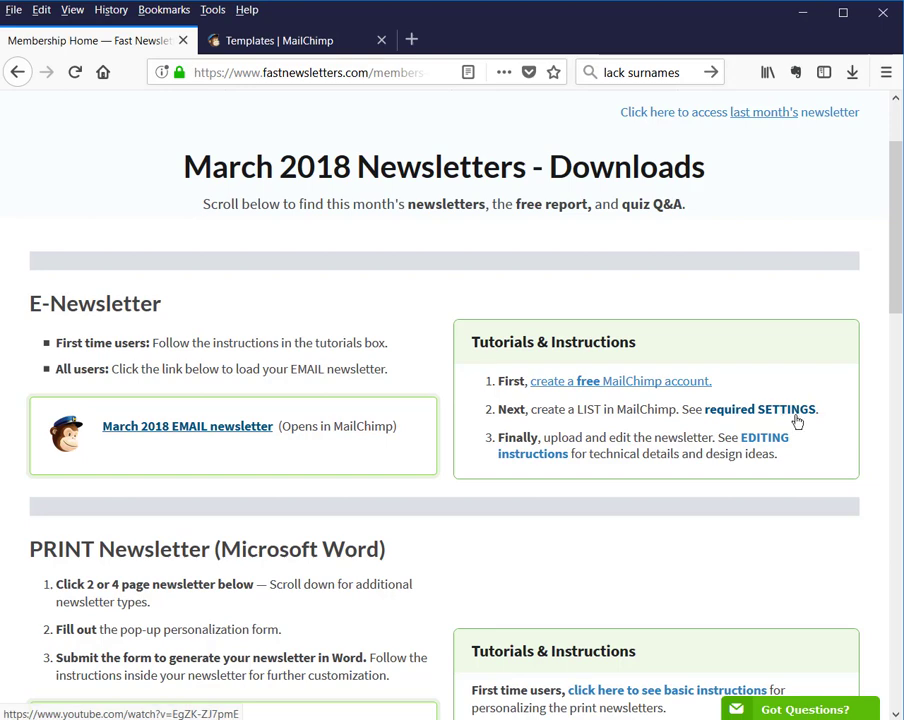
{"action": "mouse_move", "coordinate": [568, 378]}
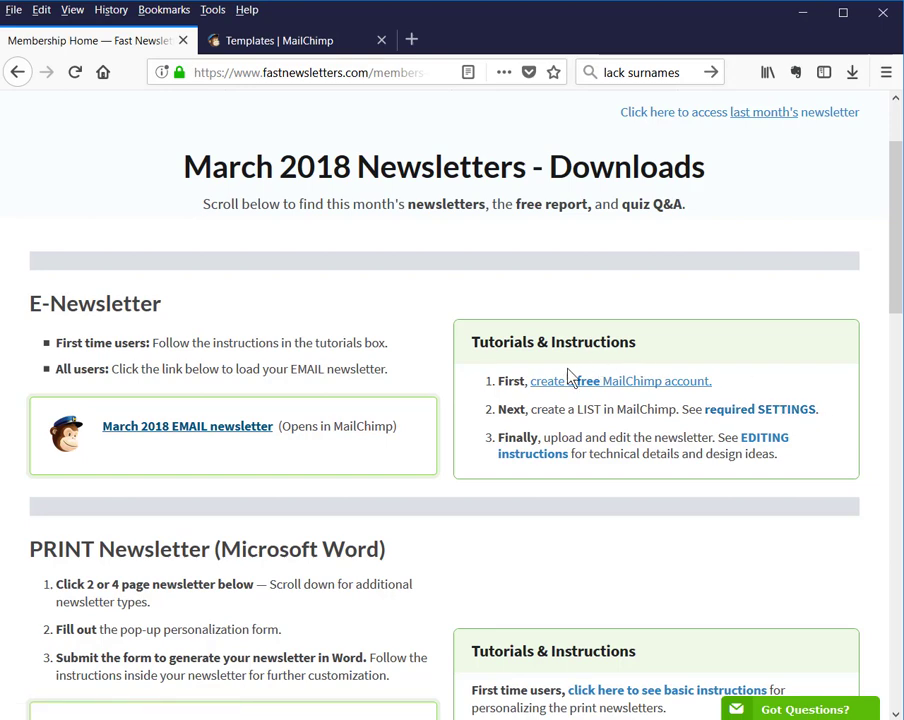
{"action": "mouse_move", "coordinate": [667, 408]}
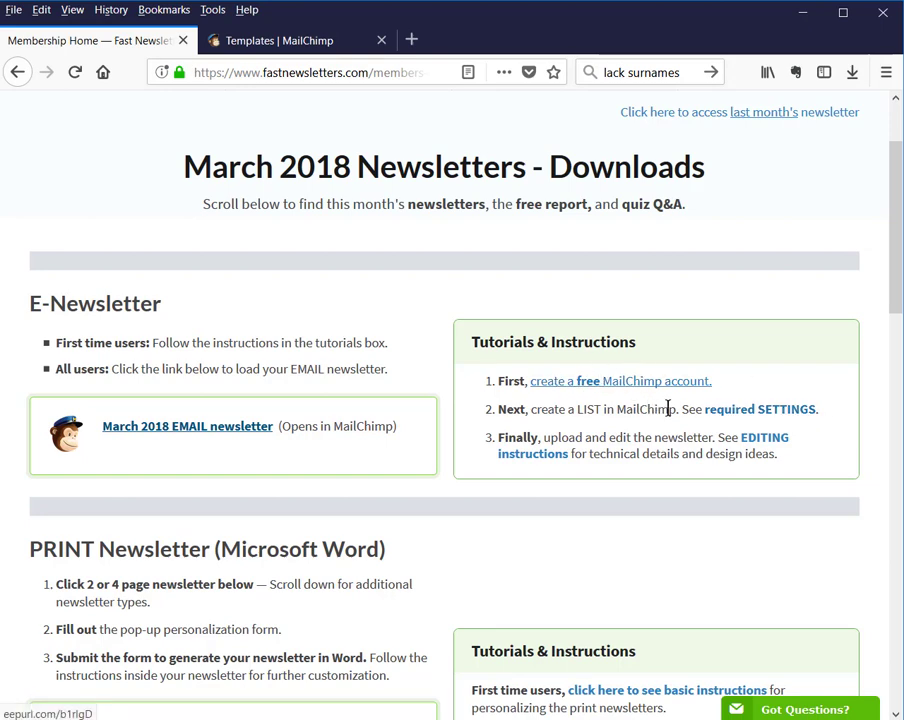
{"action": "mouse_move", "coordinate": [770, 415]}
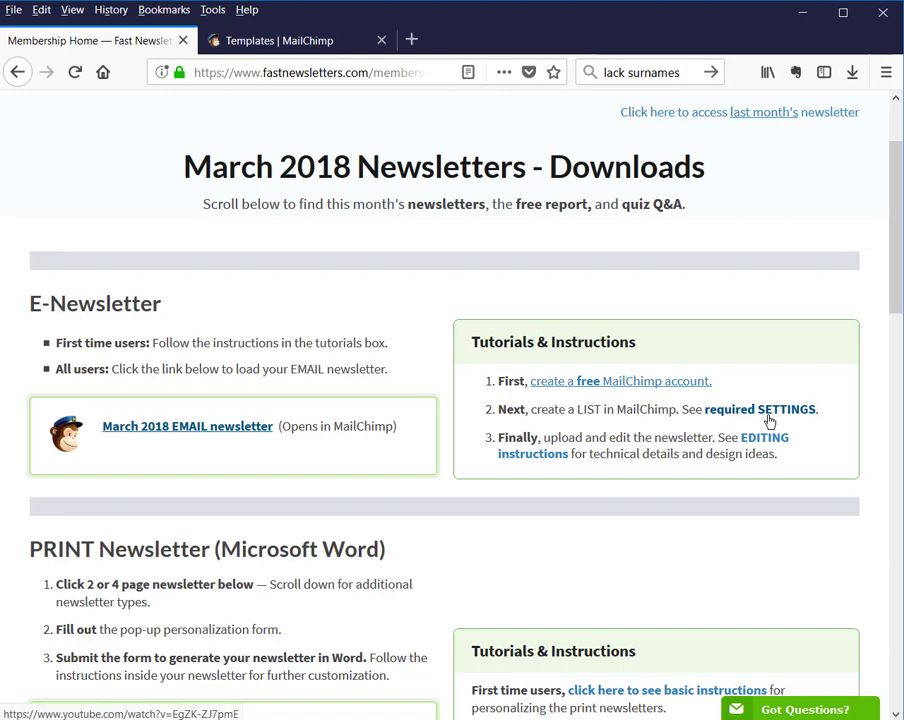
{"action": "mouse_move", "coordinate": [688, 429]}
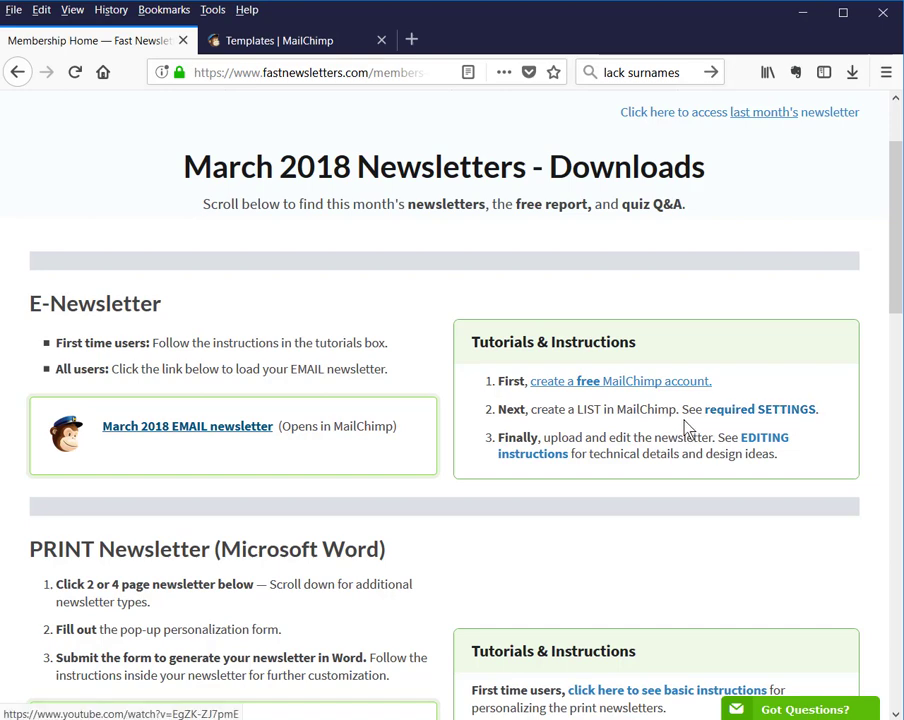
{"action": "mouse_move", "coordinate": [627, 445]}
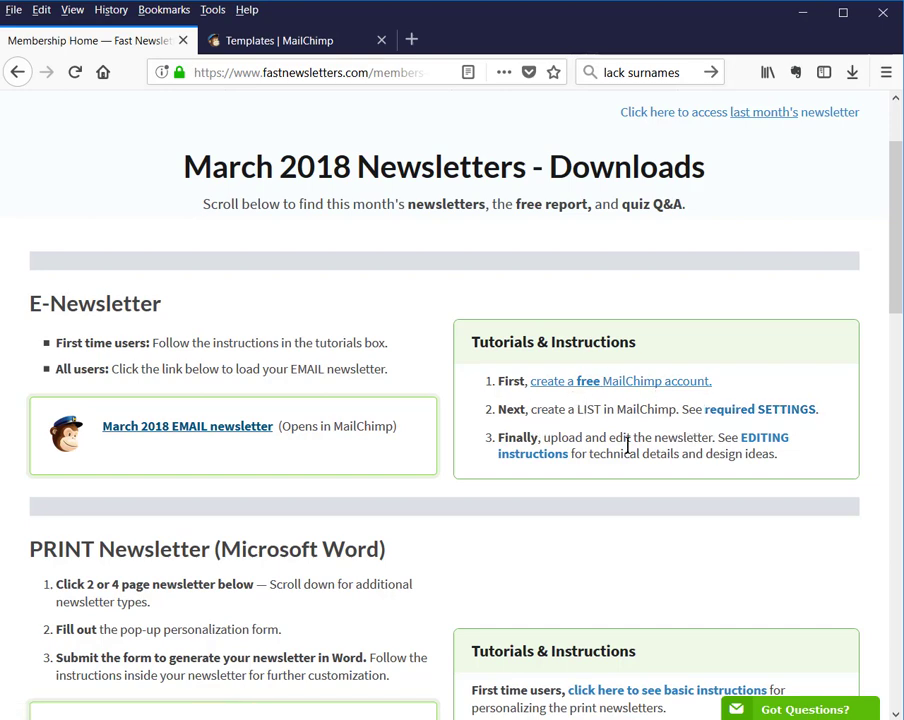
{"action": "mouse_move", "coordinate": [208, 388]}
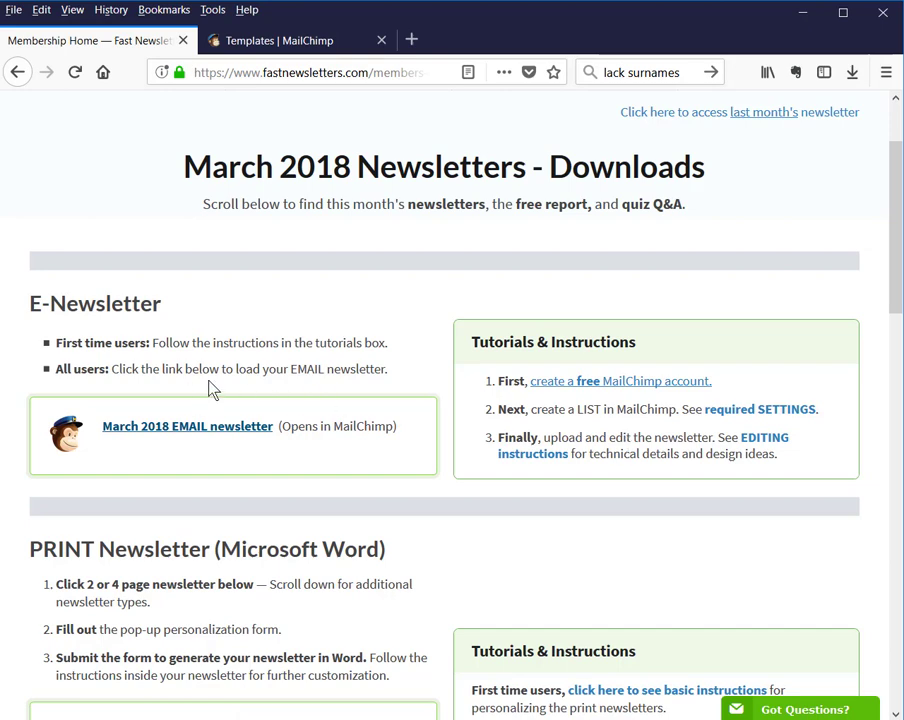
{"action": "mouse_move", "coordinate": [187, 426]}
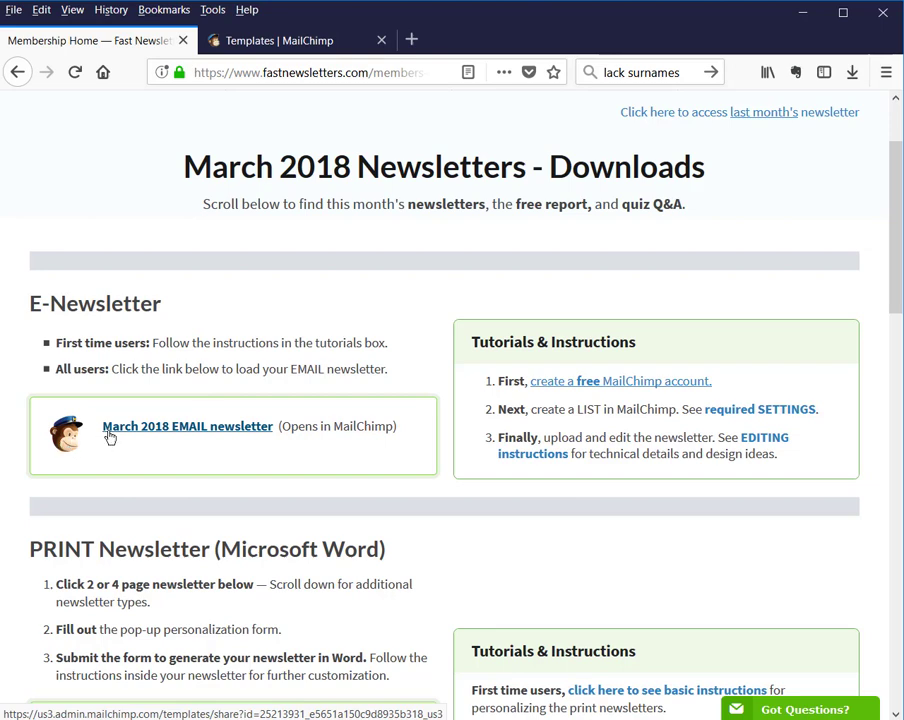
{"action": "left_click", "coordinate": [188, 425]}
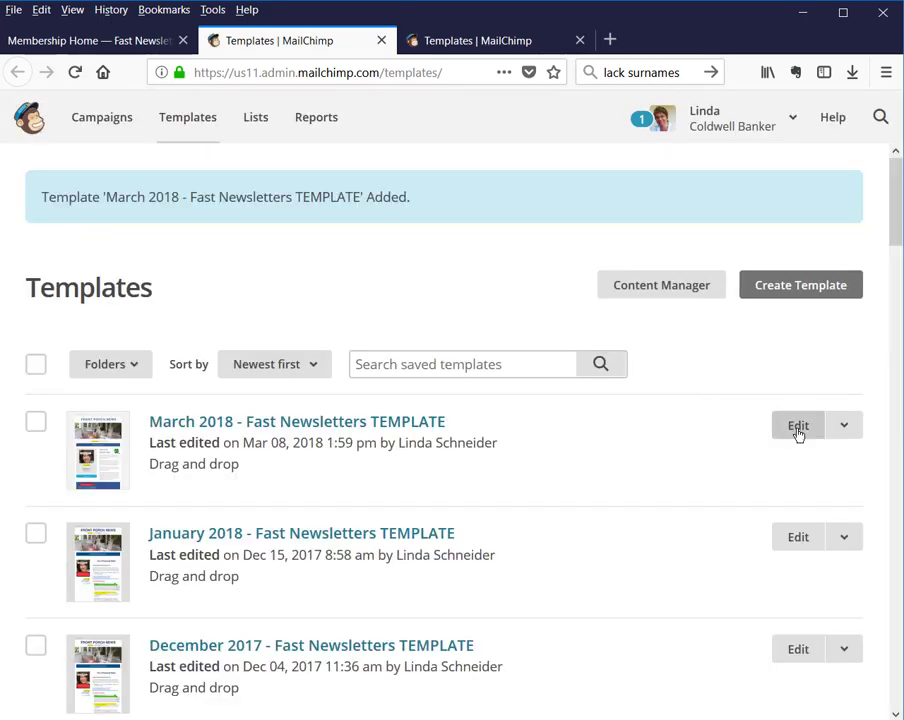
{"action": "left_click", "coordinate": [797, 426]}
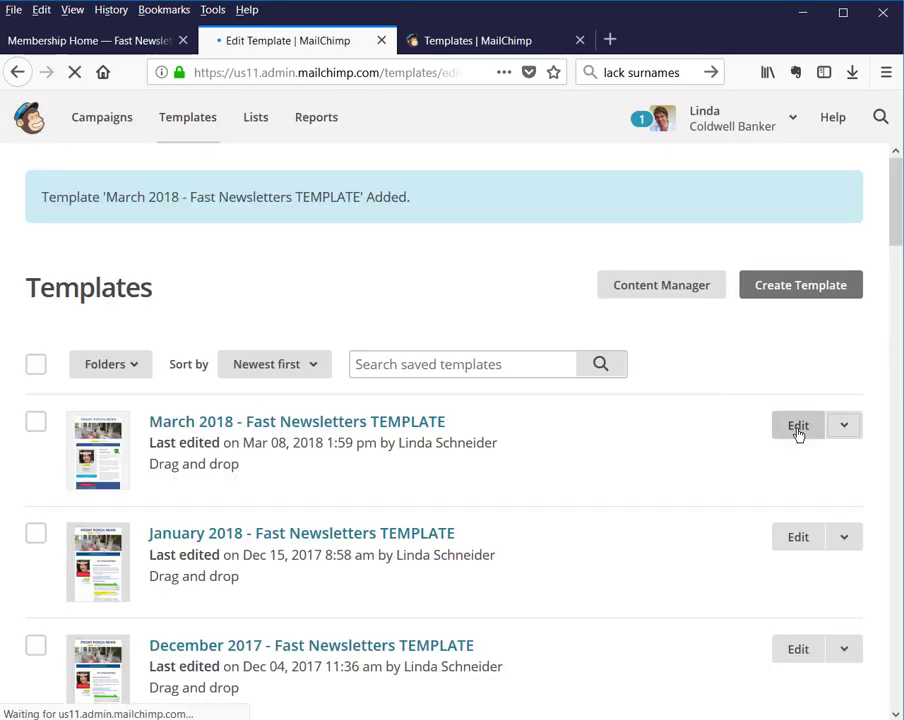
{"action": "left_click", "coordinate": [797, 425]}
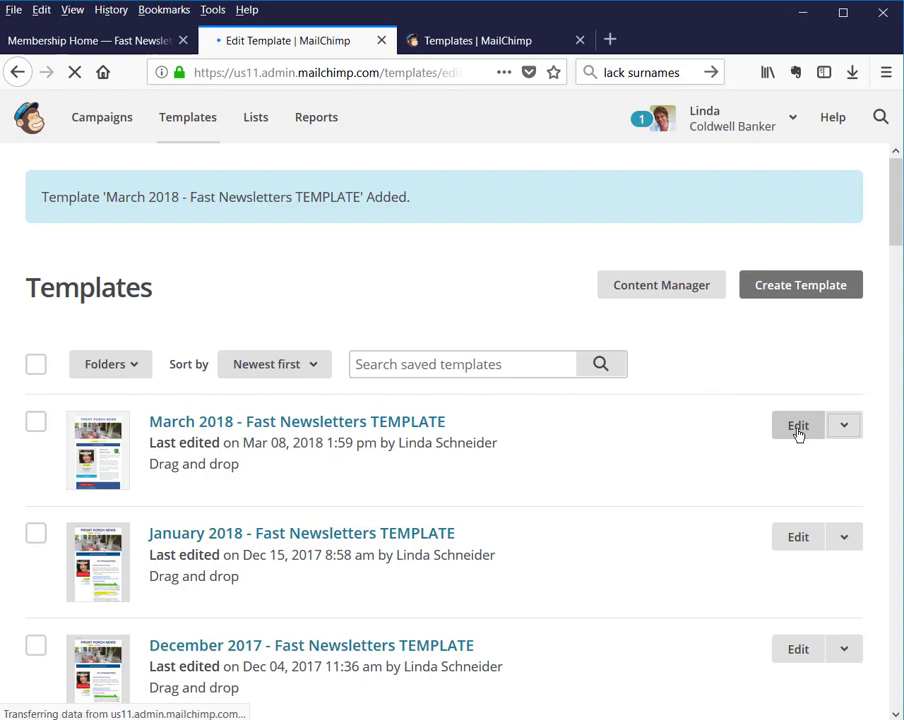
{"action": "left_click", "coordinate": [797, 425]}
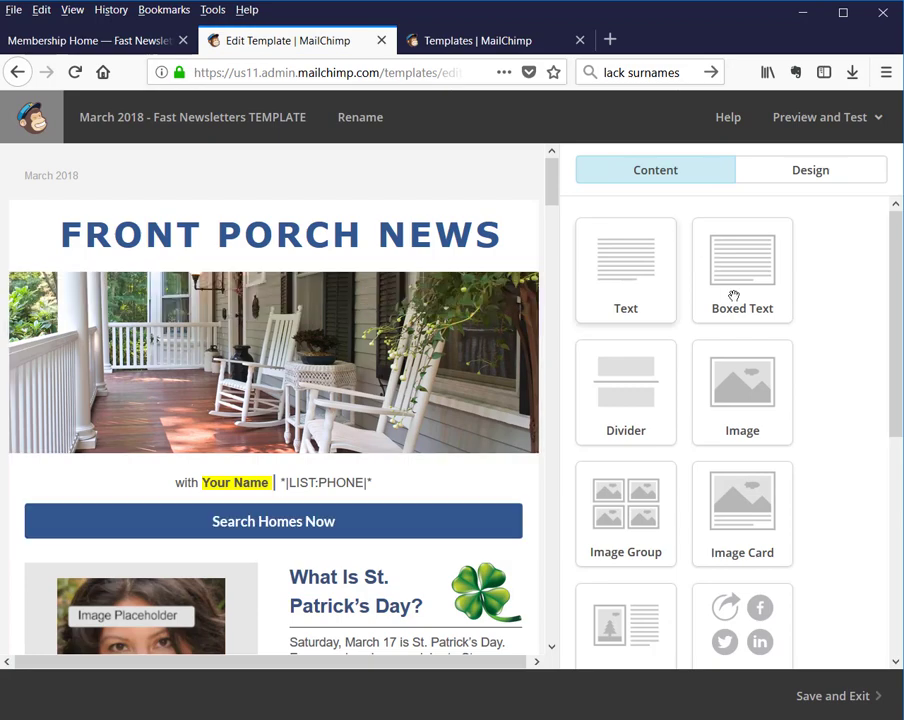
{"action": "mouse_move", "coordinate": [685, 222]}
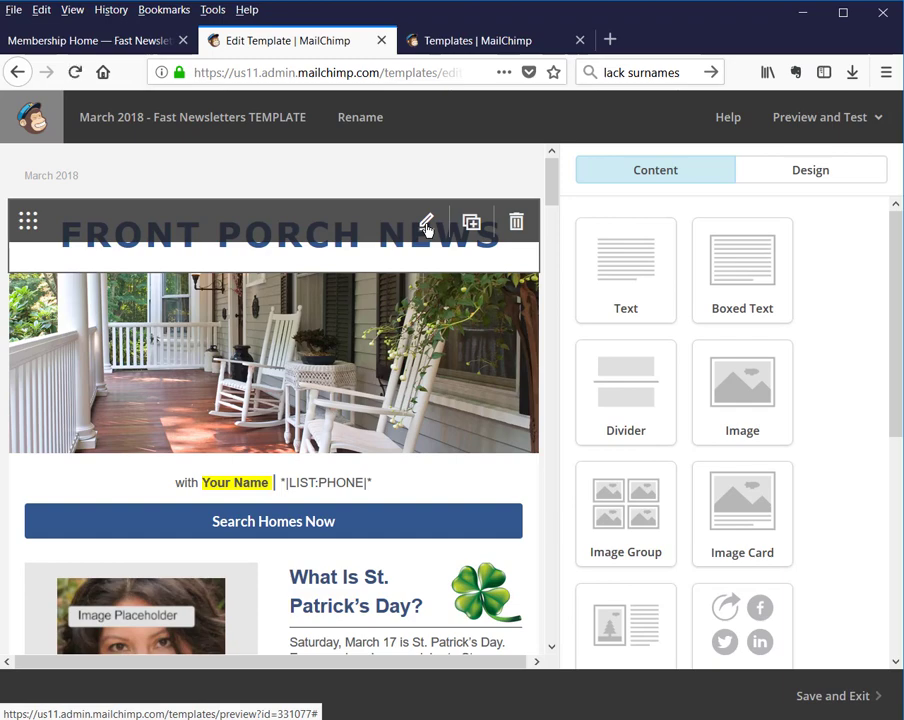
{"action": "left_click", "coordinate": [426, 221]}
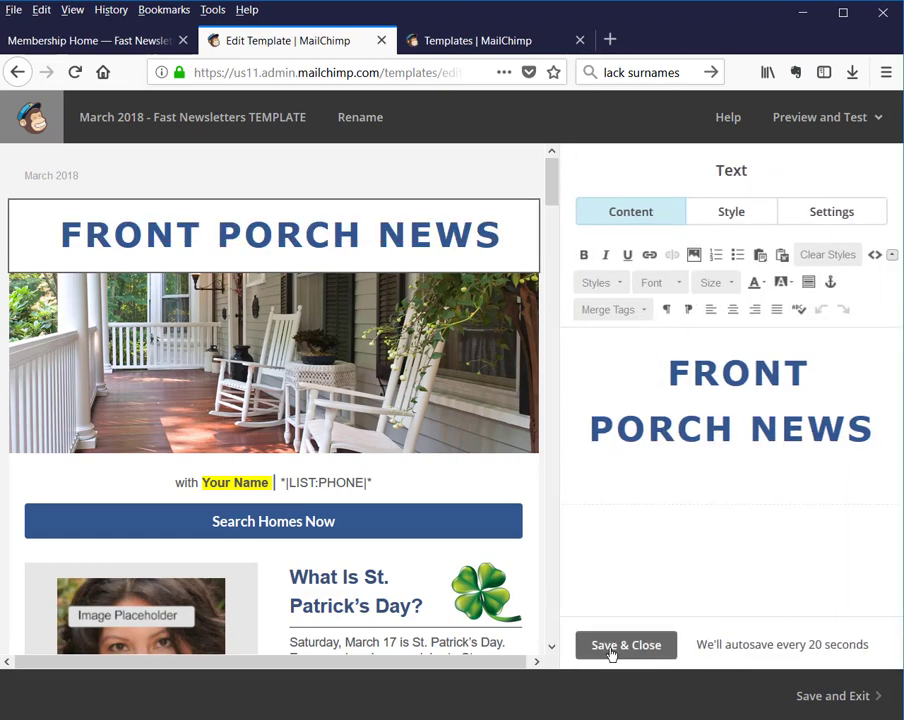
{"action": "left_click", "coordinate": [625, 644]}
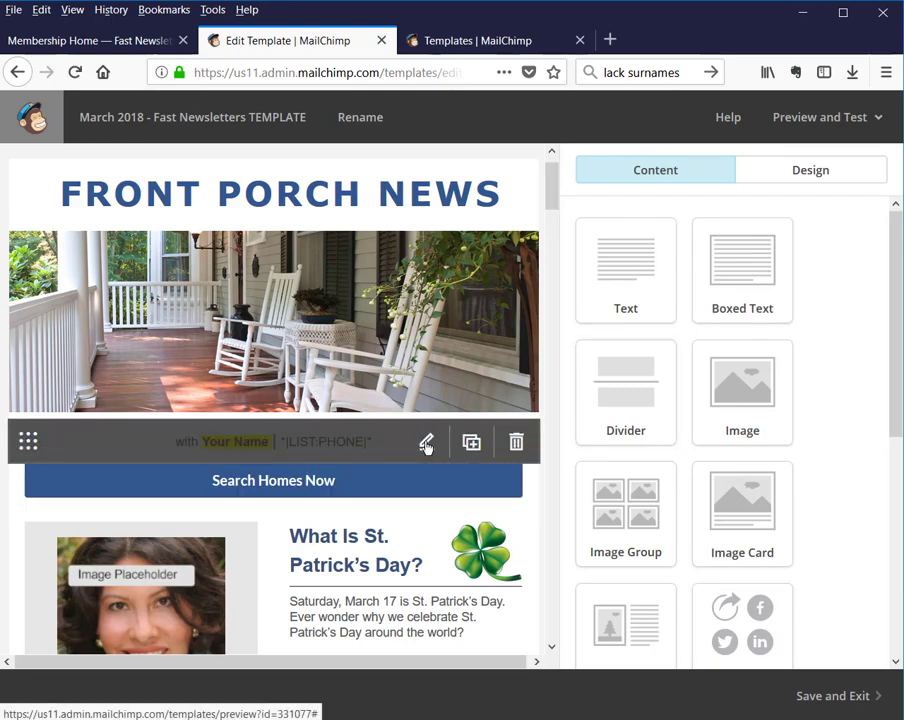
Step: Change the byline under the porch photo to 'with Mary Contrary', bold and unhighlighted
{"action": "left_click", "coordinate": [426, 442]}
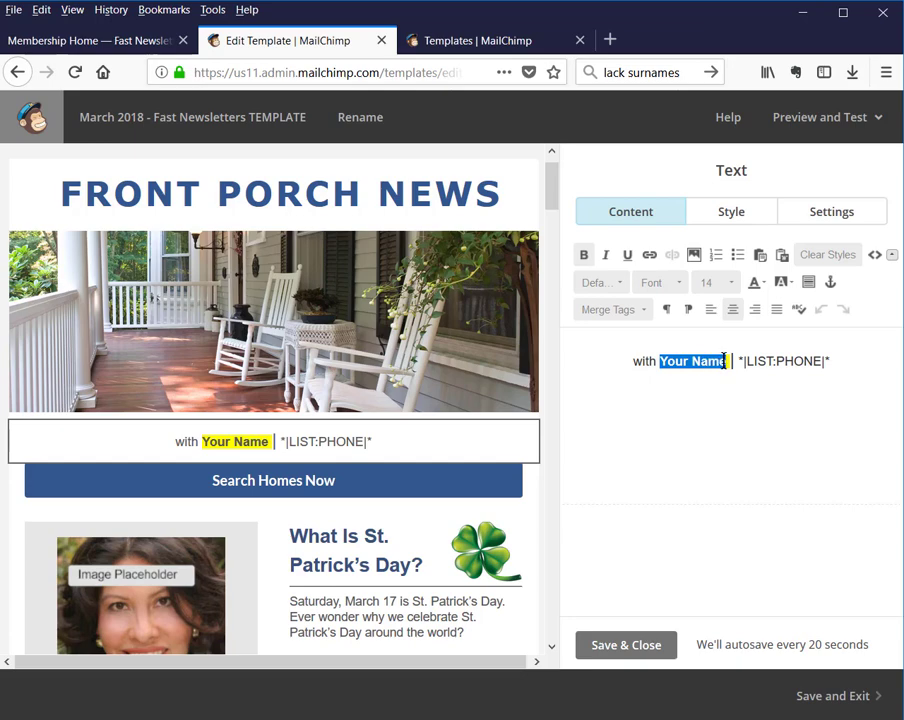
{"action": "mouse_move", "coordinate": [747, 456]}
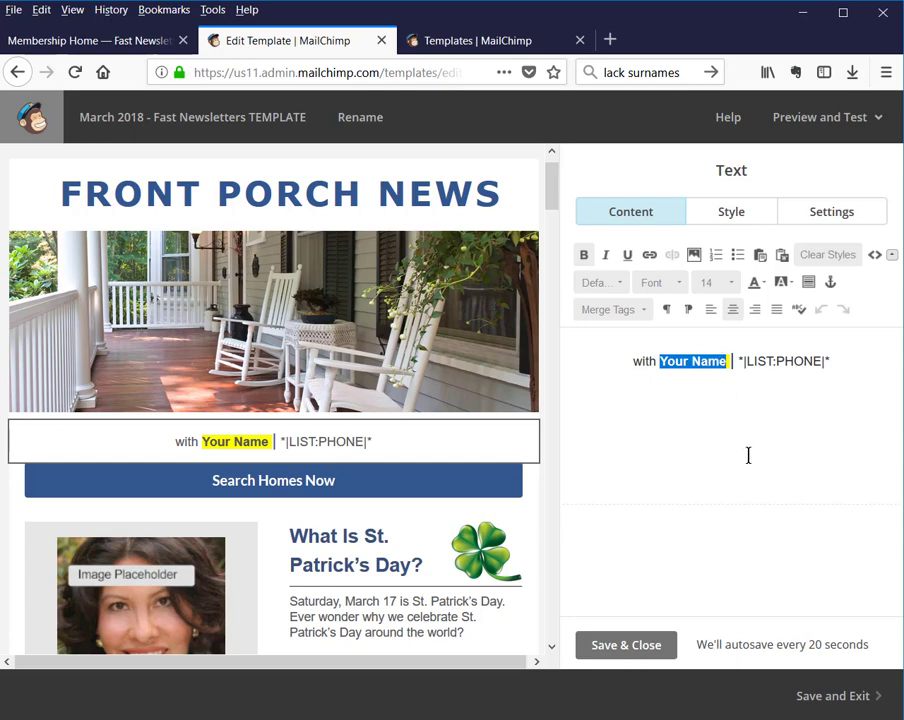
{"action": "type", "text": "Mary Contrary"}
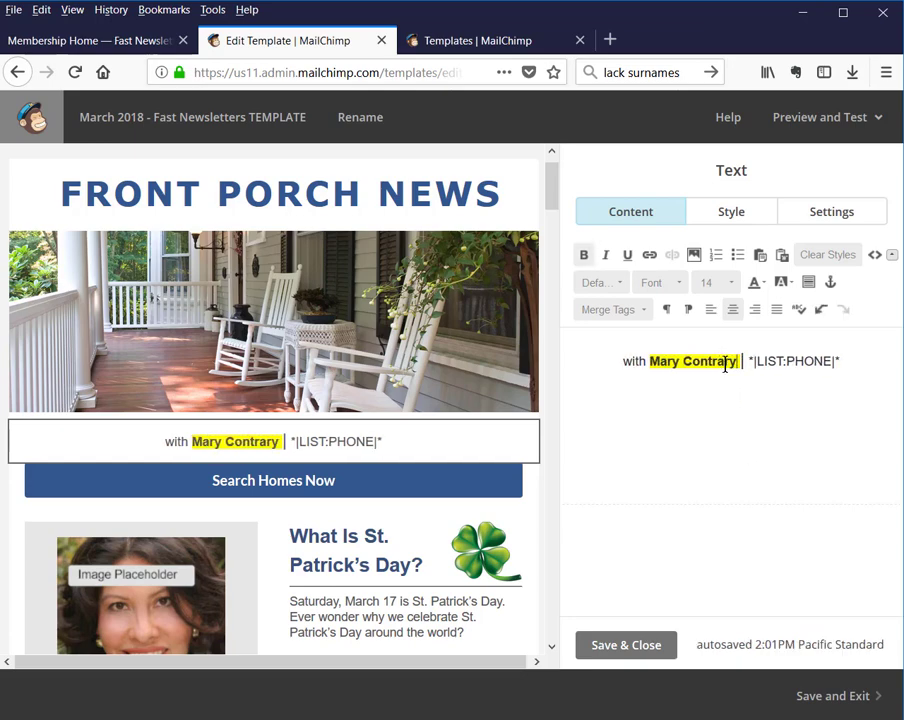
{"action": "double_click", "coordinate": [693, 361]}
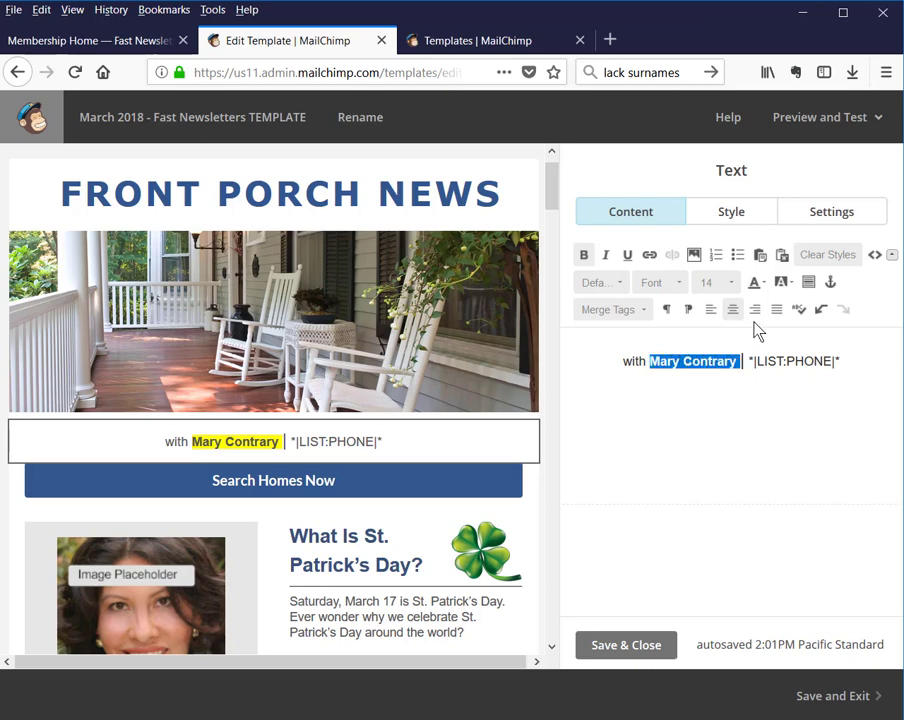
{"action": "mouse_move", "coordinate": [782, 281]}
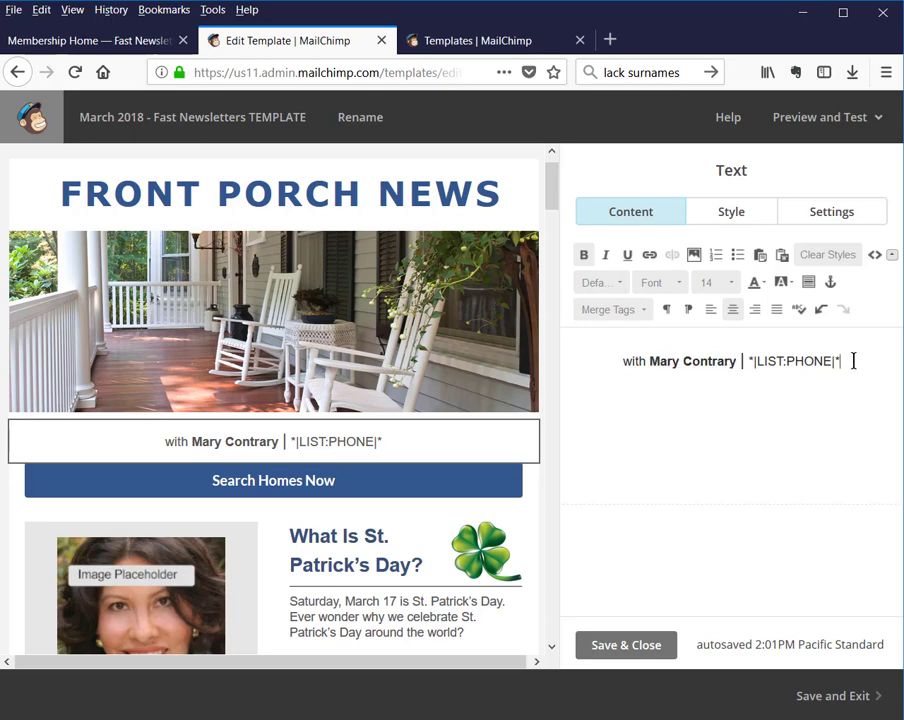
{"action": "double_click", "coordinate": [793, 361]}
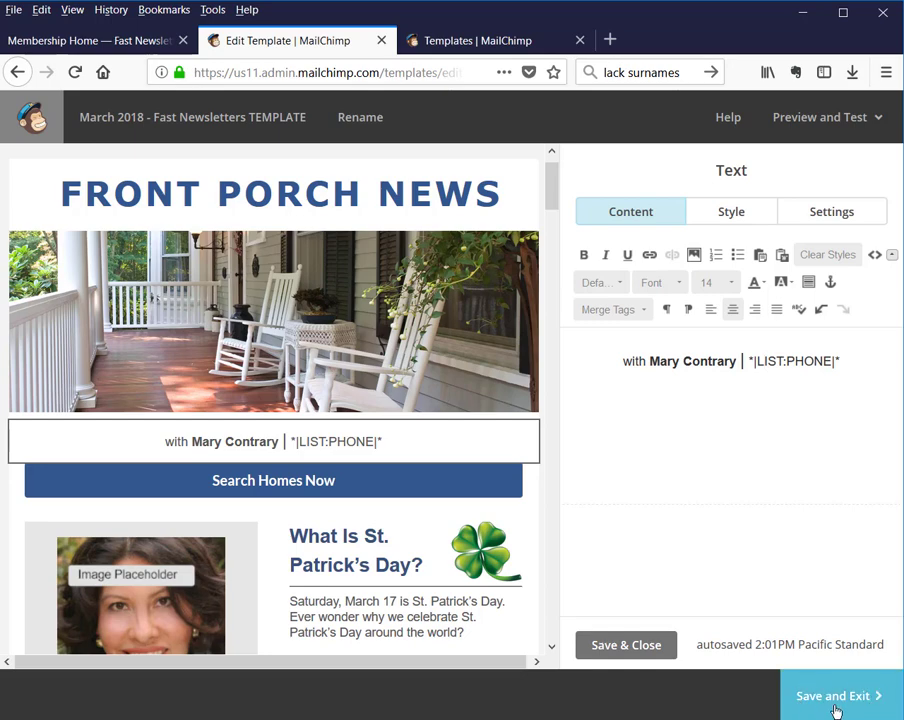
{"action": "mouse_move", "coordinate": [873, 665]}
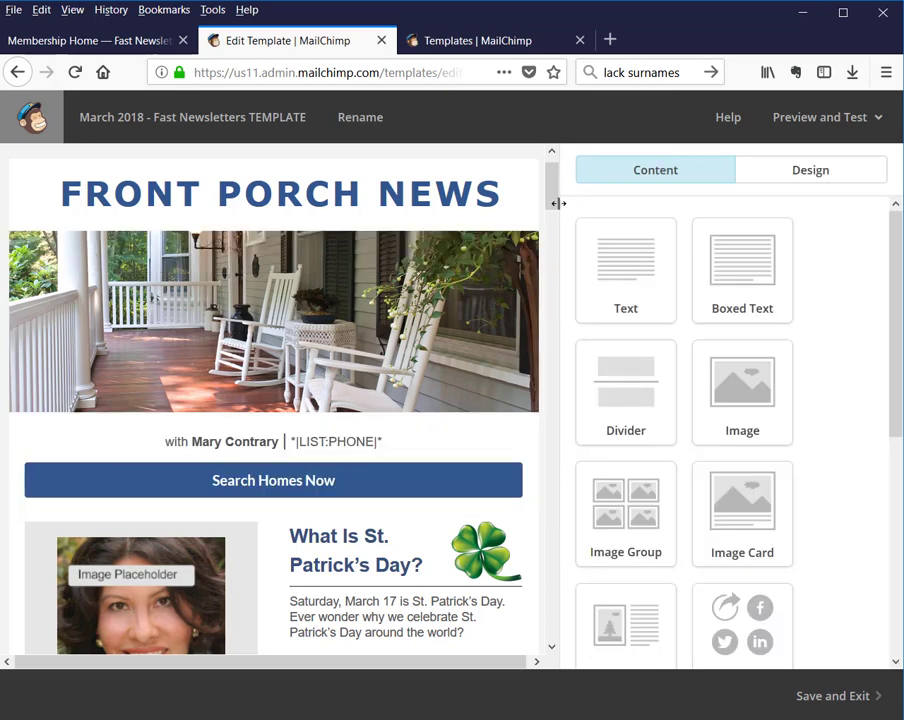
Step: Rename the profile card's 'Your Name' to Mary Contrary, with Automatic background colour
{"action": "scroll", "scroll_direction": "down", "scroll_amount": 3}
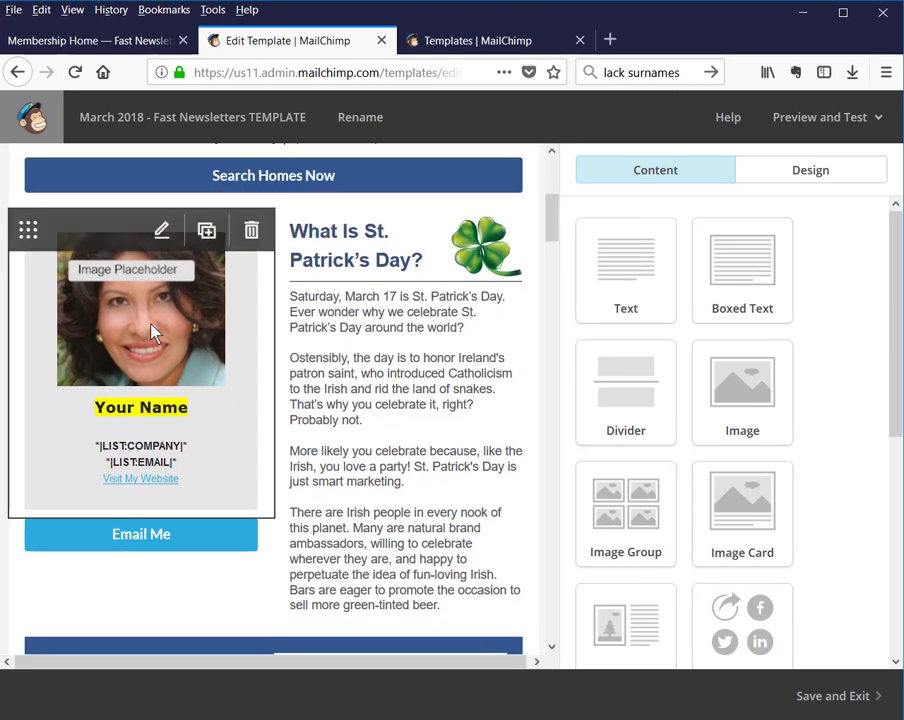
{"action": "mouse_move", "coordinate": [140, 347]}
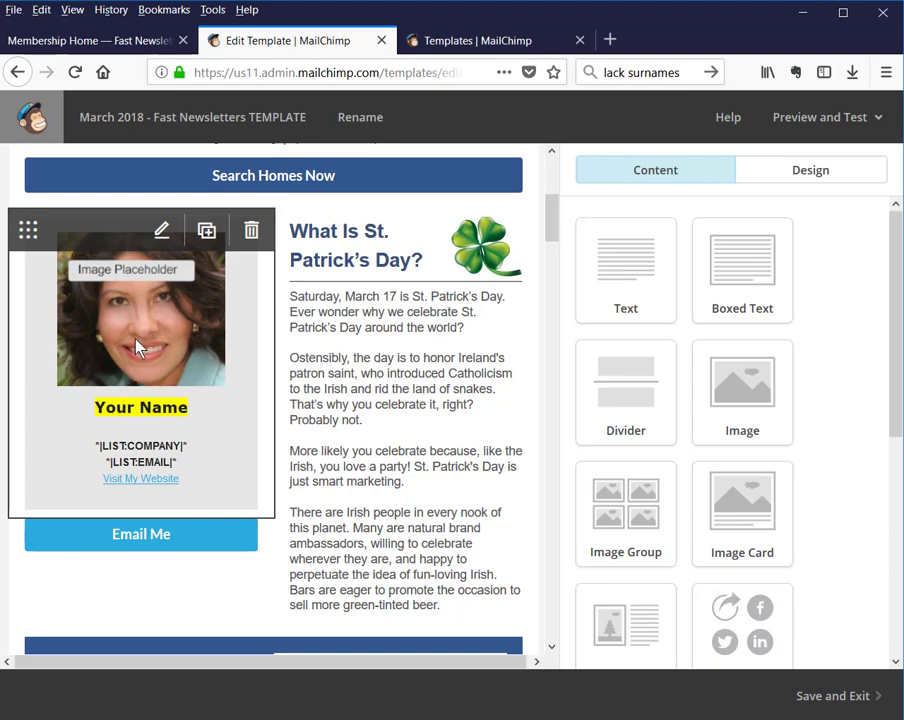
{"action": "left_click", "coordinate": [161, 230]}
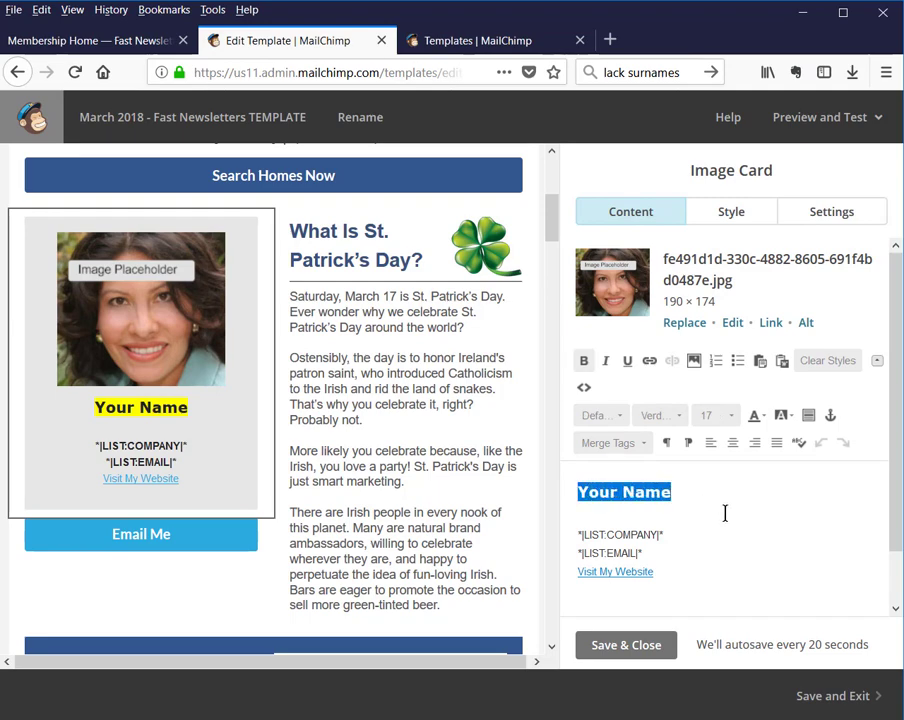
{"action": "type", "text": "Mary Contrary"}
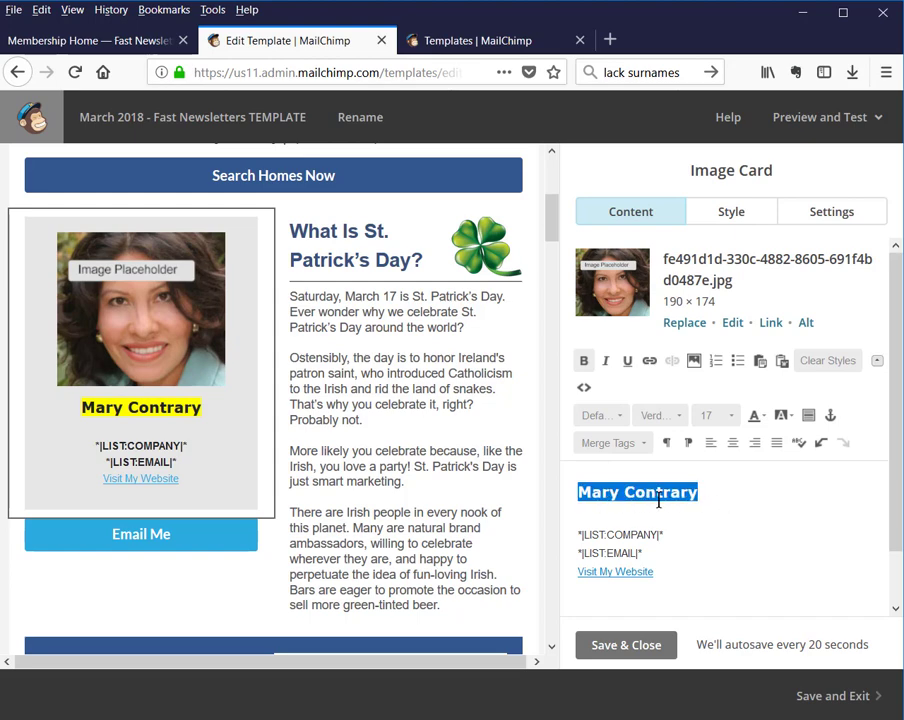
{"action": "left_click", "coordinate": [783, 415]}
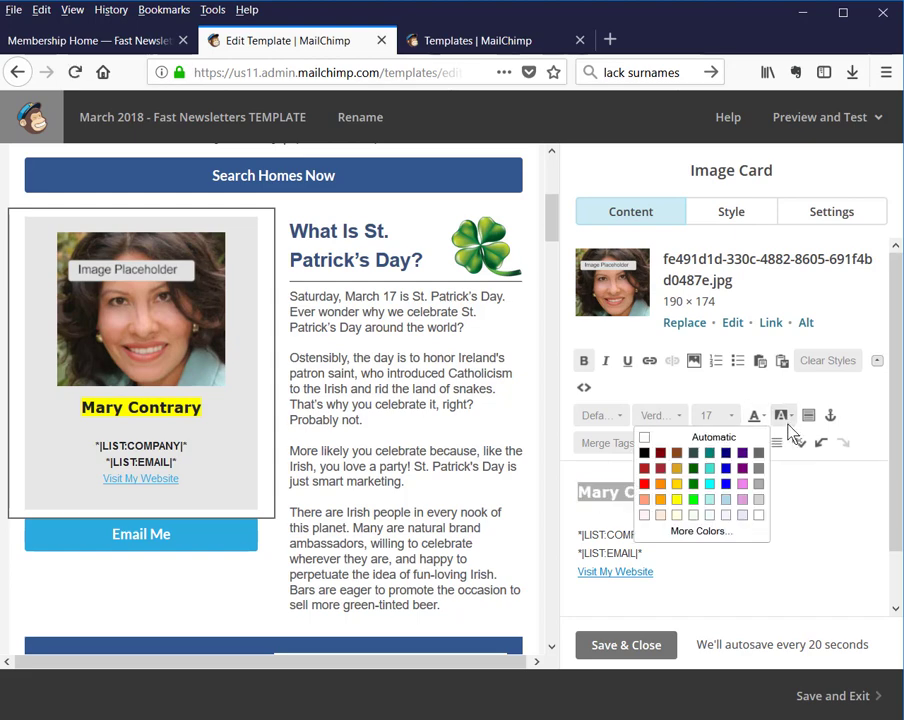
{"action": "left_click", "coordinate": [714, 436]}
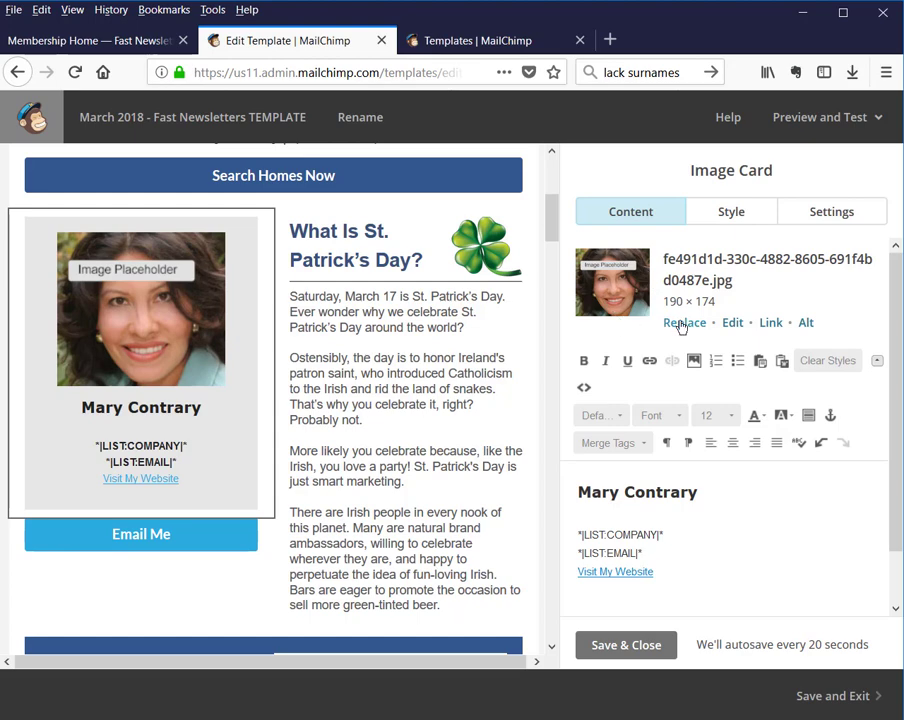
Step: Insert the black-blazer headshot from the Content Manager into the agent card's portrait
{"action": "left_click", "coordinate": [684, 322]}
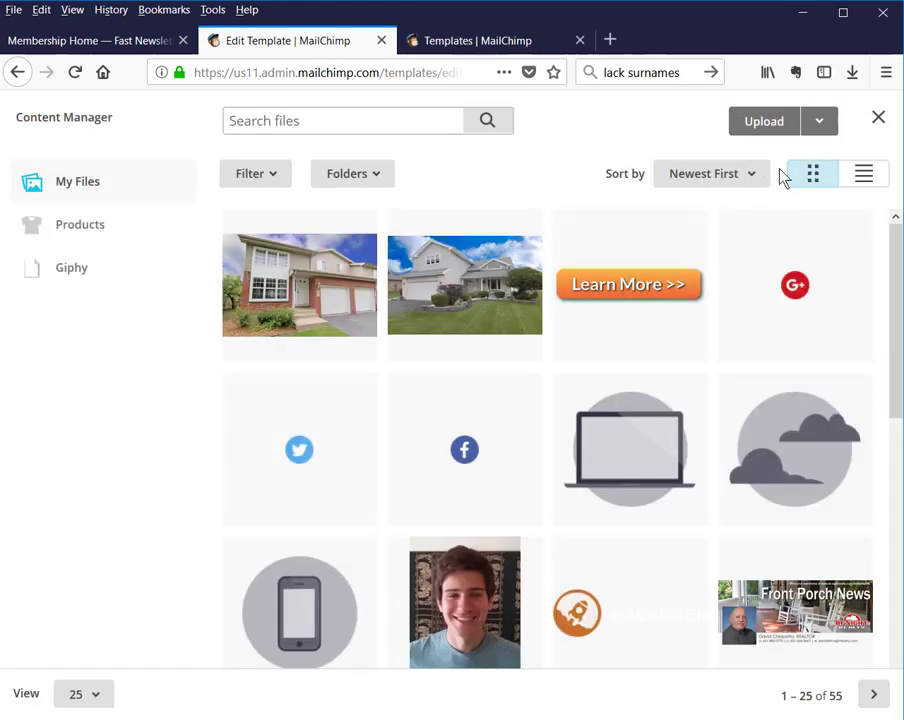
{"action": "double_click", "coordinate": [63, 117]}
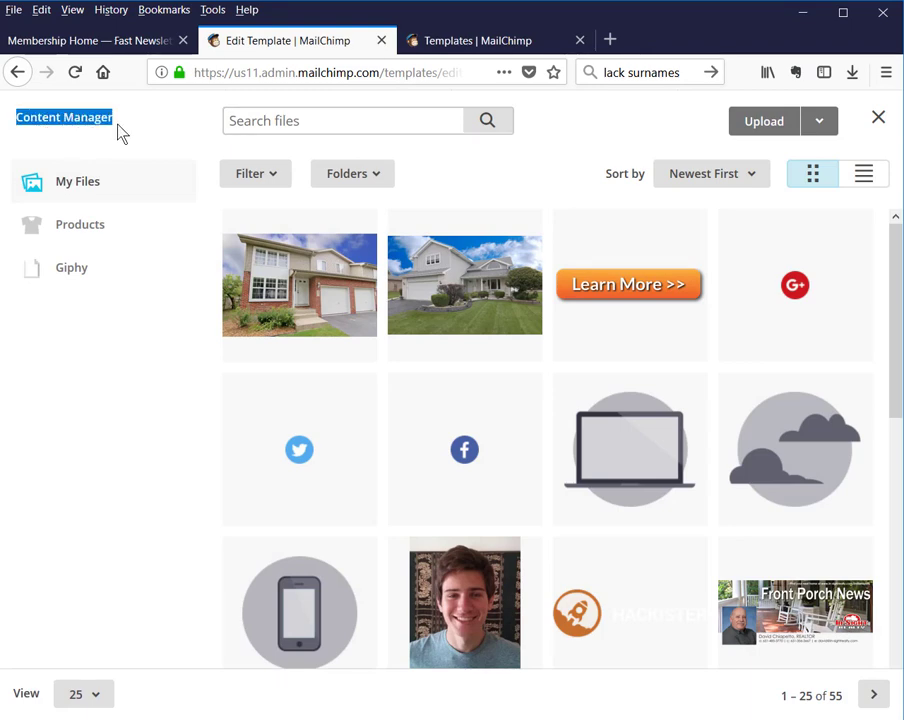
{"action": "mouse_move", "coordinate": [763, 120]}
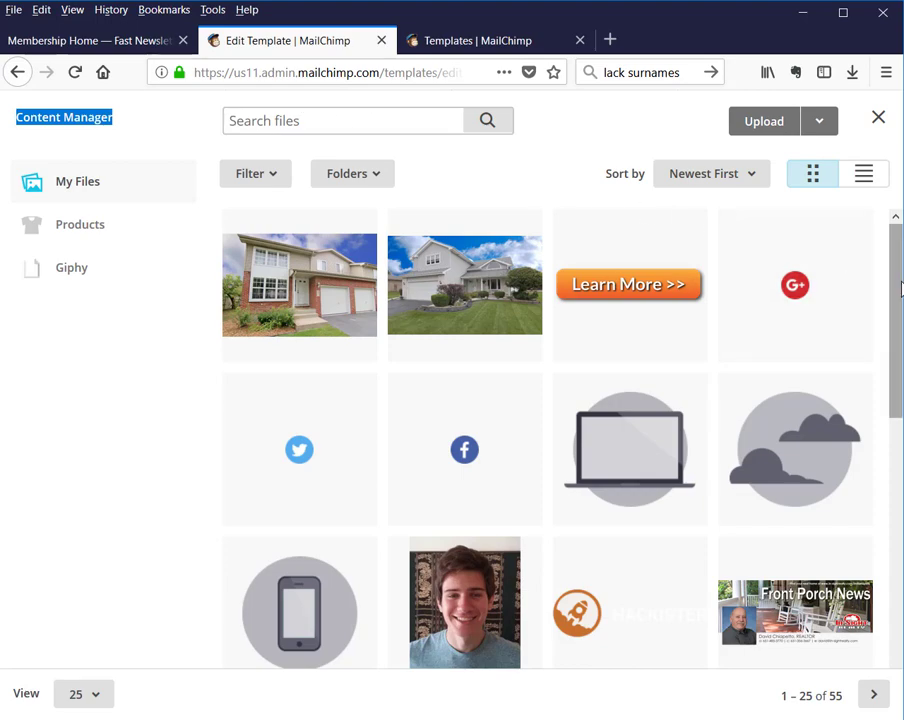
{"action": "scroll", "scroll_direction": "down", "scroll_amount": 3}
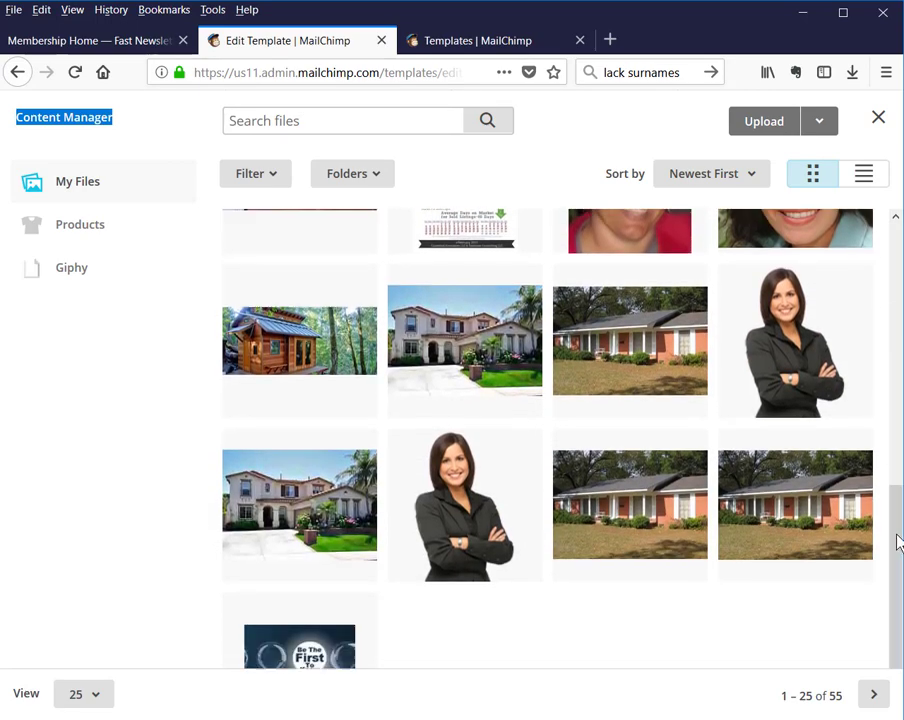
{"action": "left_click", "coordinate": [795, 340]}
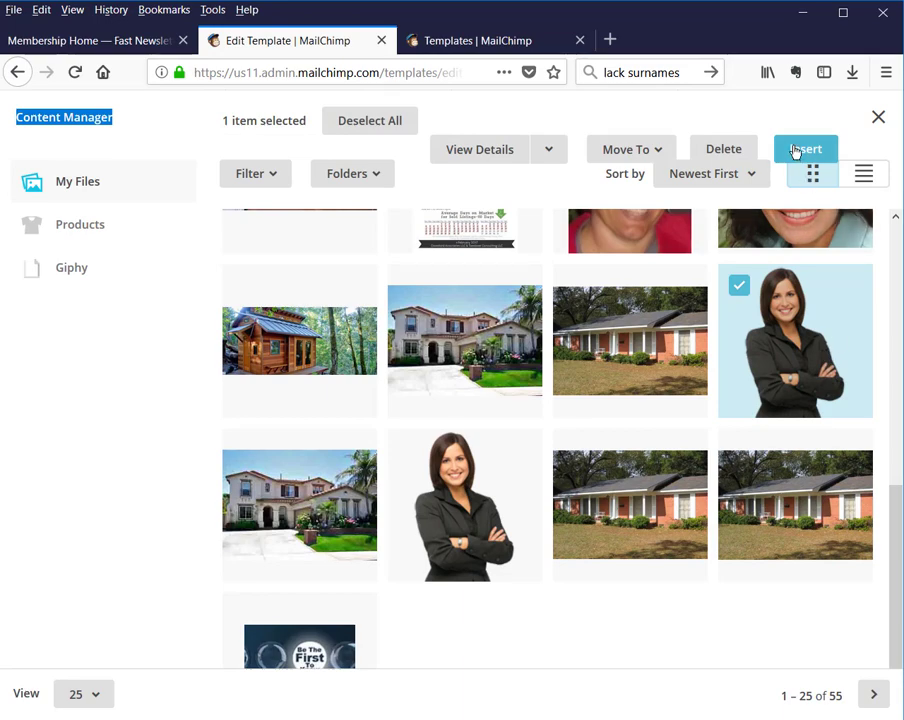
{"action": "left_click", "coordinate": [805, 149]}
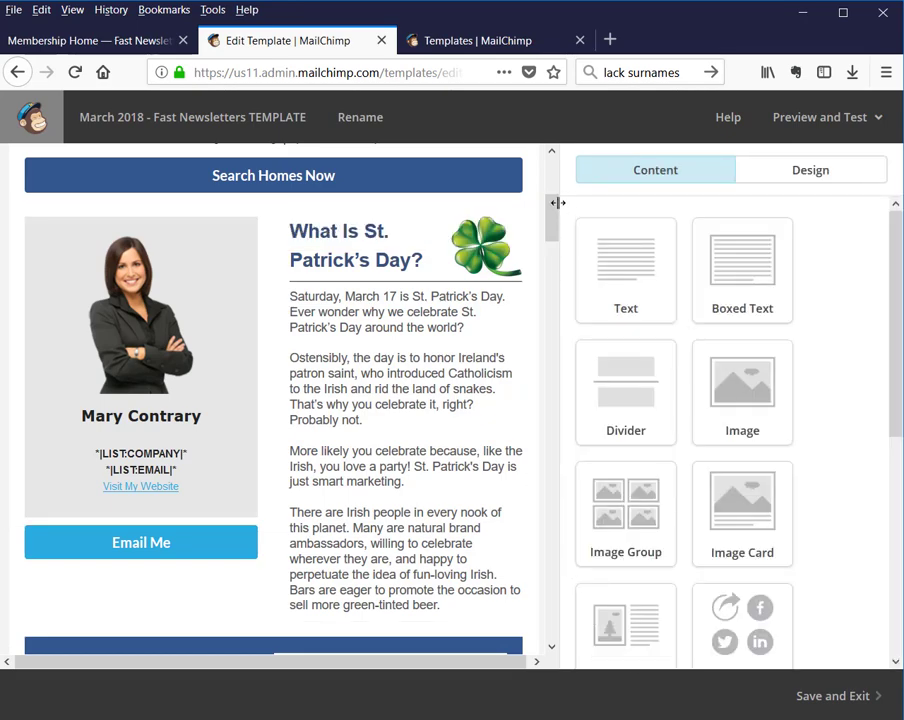
{"action": "scroll", "scroll_direction": "down", "scroll_amount": 3}
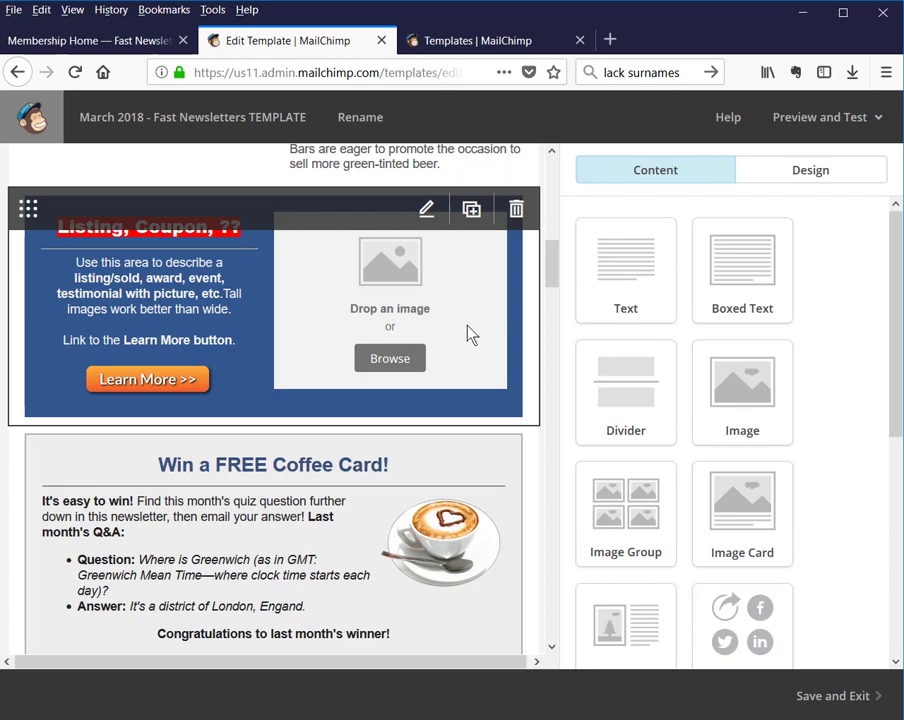
{"action": "mouse_move", "coordinate": [256, 326]}
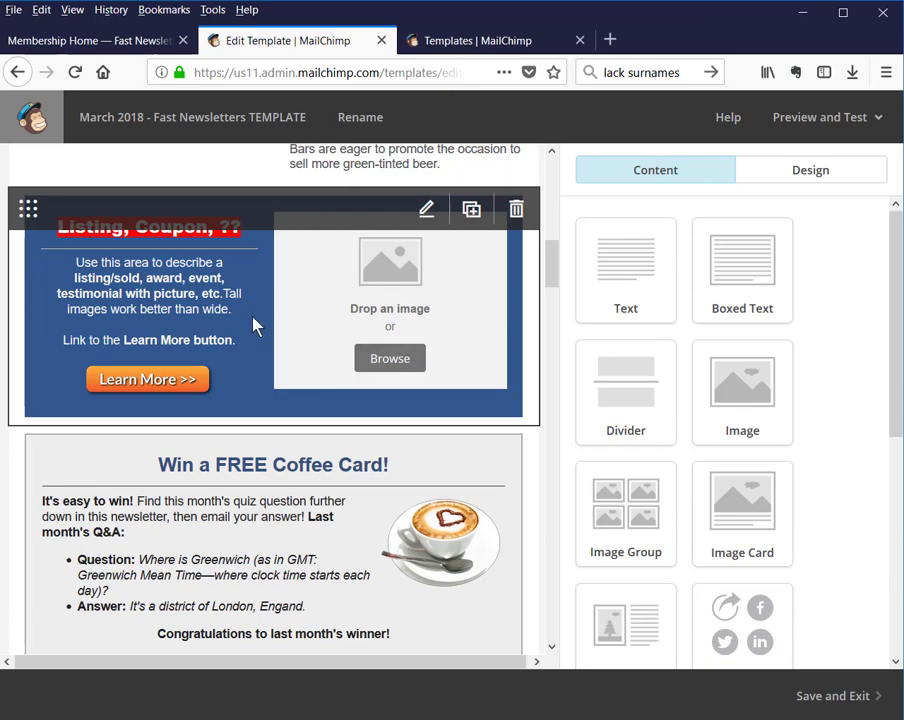
{"action": "mouse_move", "coordinate": [450, 335]}
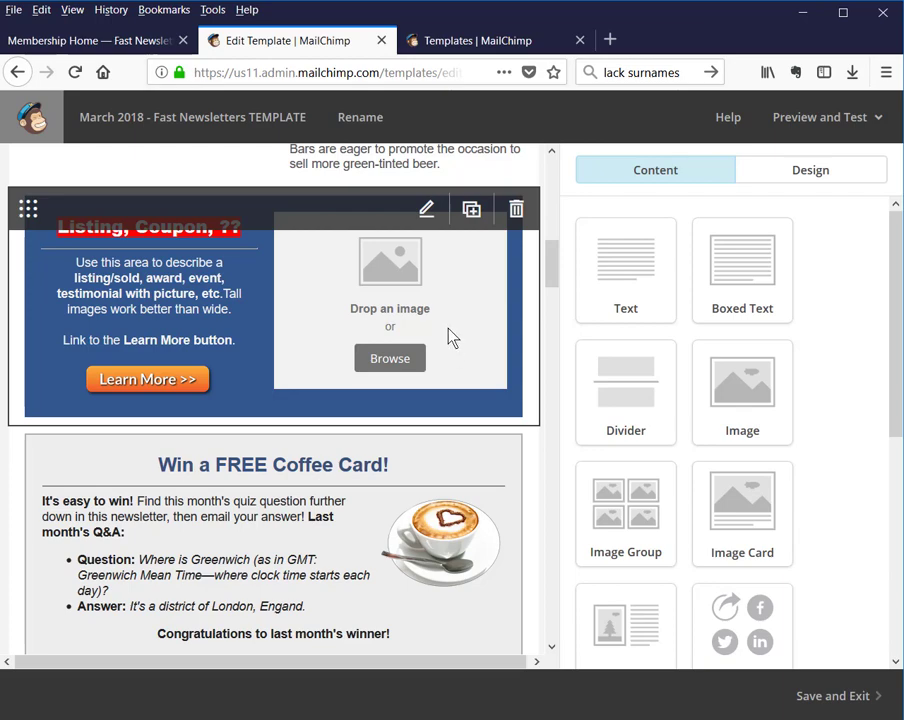
{"action": "mouse_move", "coordinate": [427, 209]}
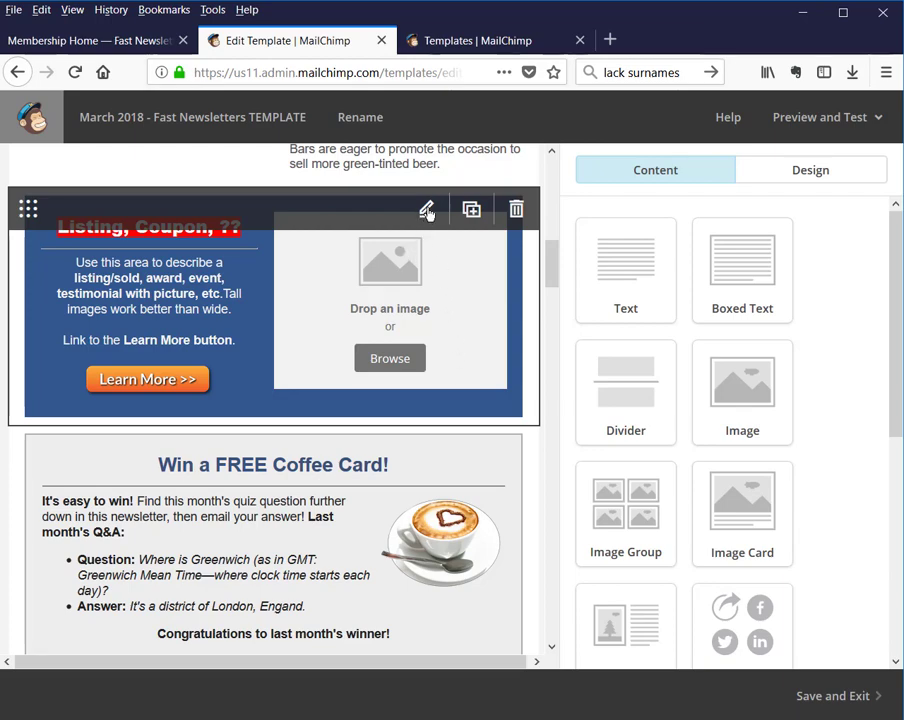
Step: Change the listing block heading to 'New Listing' and clear its red background
{"action": "left_click", "coordinate": [426, 209]}
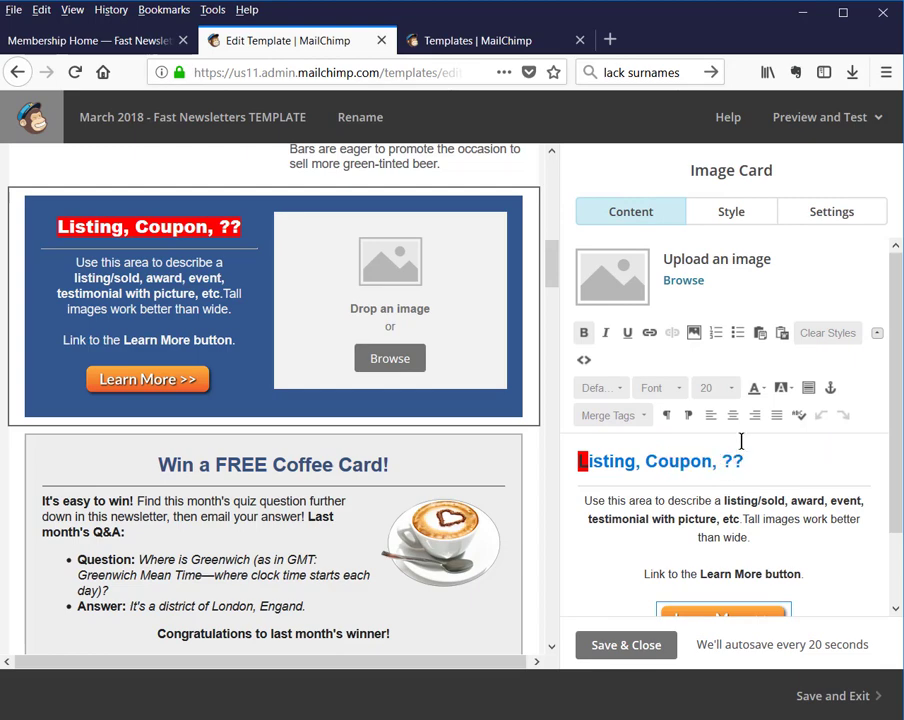
{"action": "type", "text": "New Listing"}
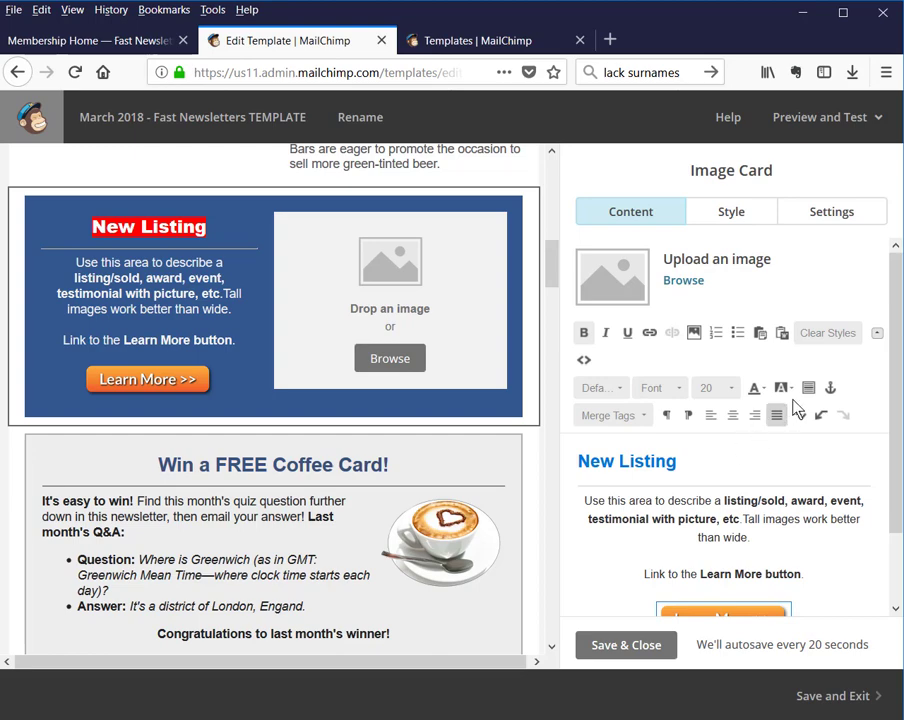
{"action": "left_click", "coordinate": [782, 388]}
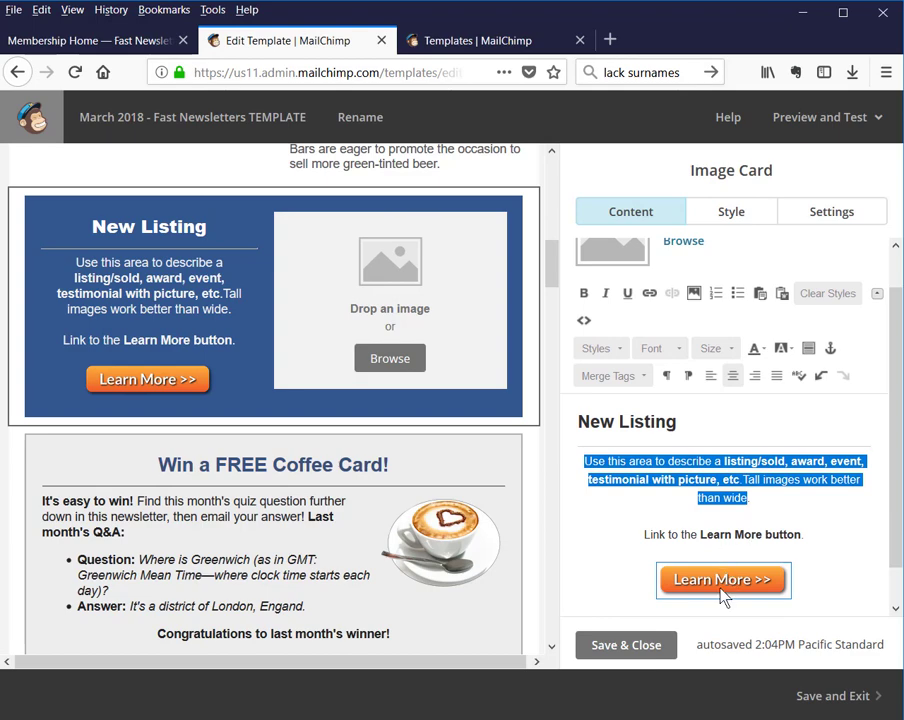
{"action": "left_click", "coordinate": [722, 580]}
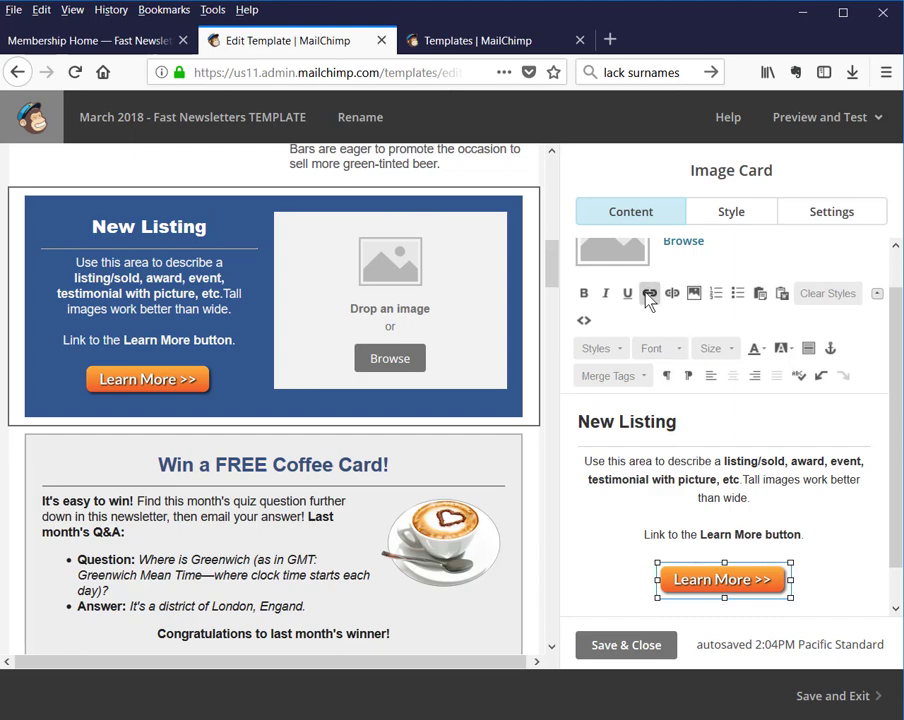
{"action": "left_click", "coordinate": [650, 293]}
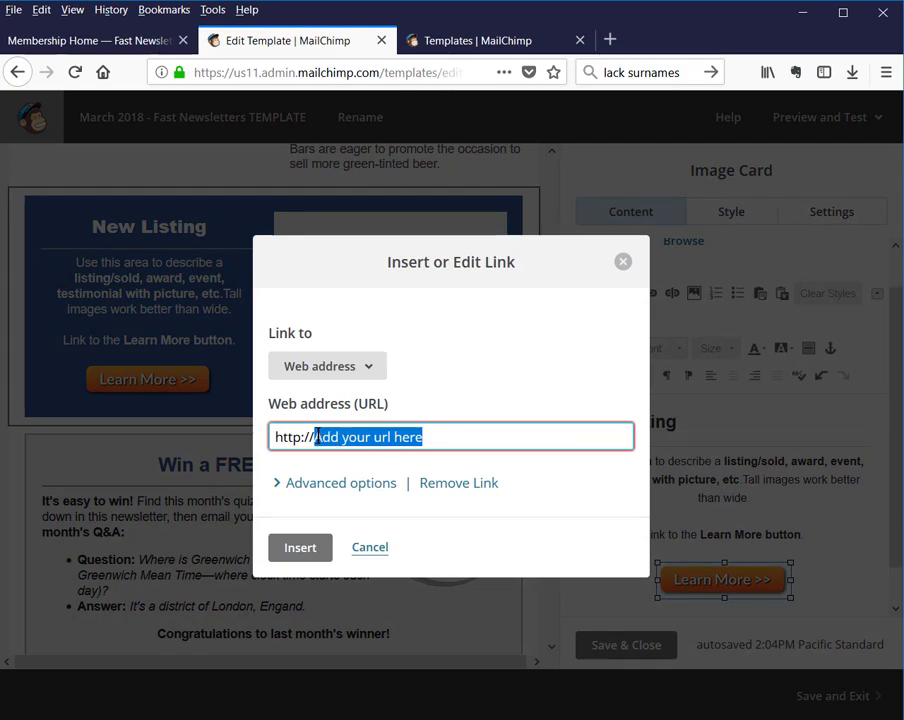
{"action": "left_click", "coordinate": [369, 547]}
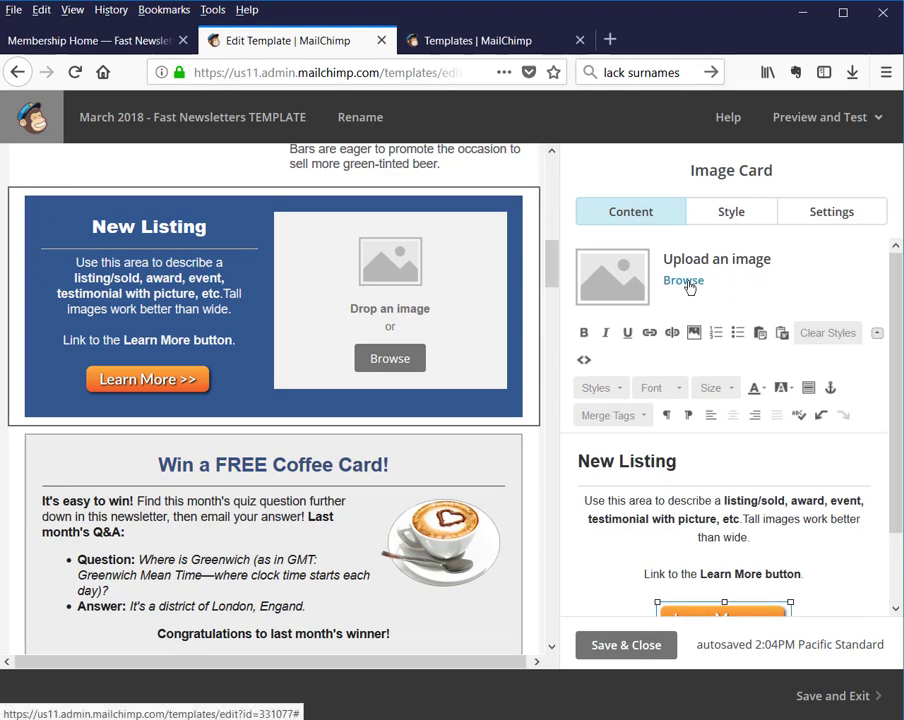
Step: Insert the two-storey brick townhouse photo into the New Listing block, then save and close
{"action": "left_click", "coordinate": [683, 280]}
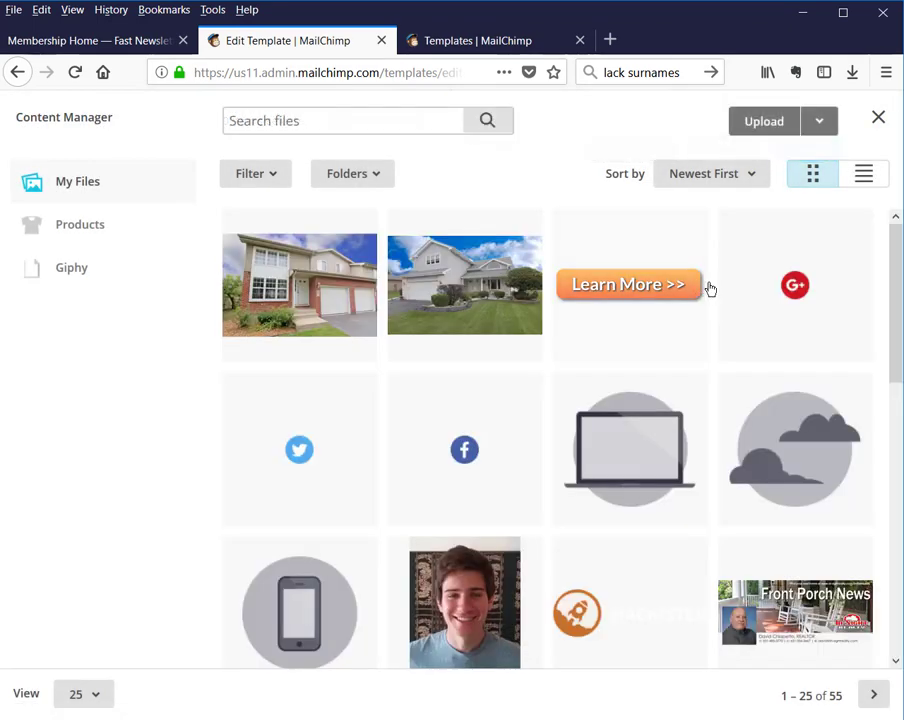
{"action": "mouse_move", "coordinate": [298, 283]}
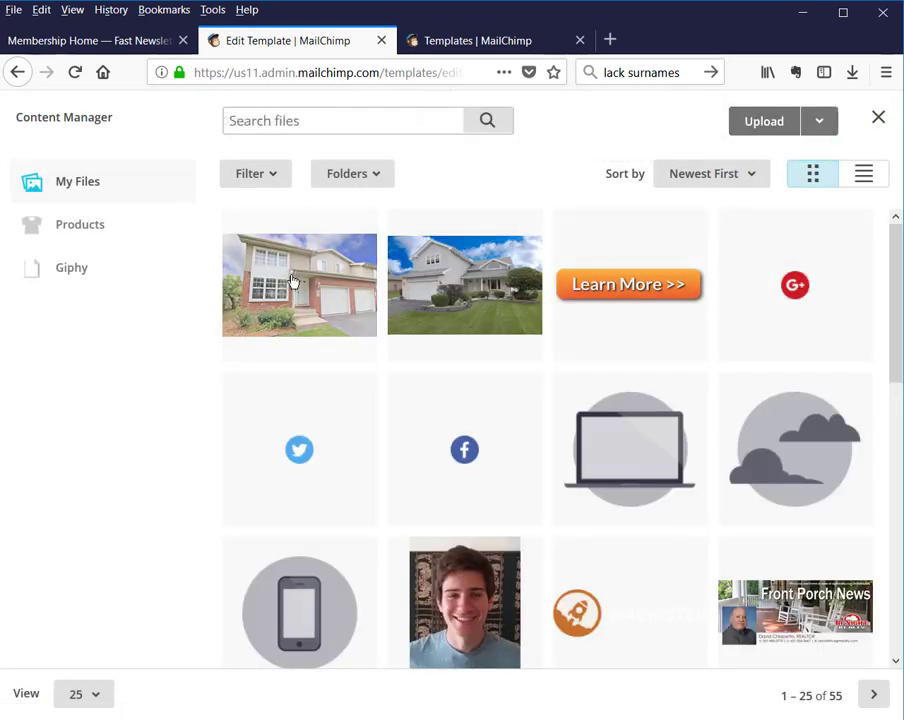
{"action": "left_click", "coordinate": [299, 285]}
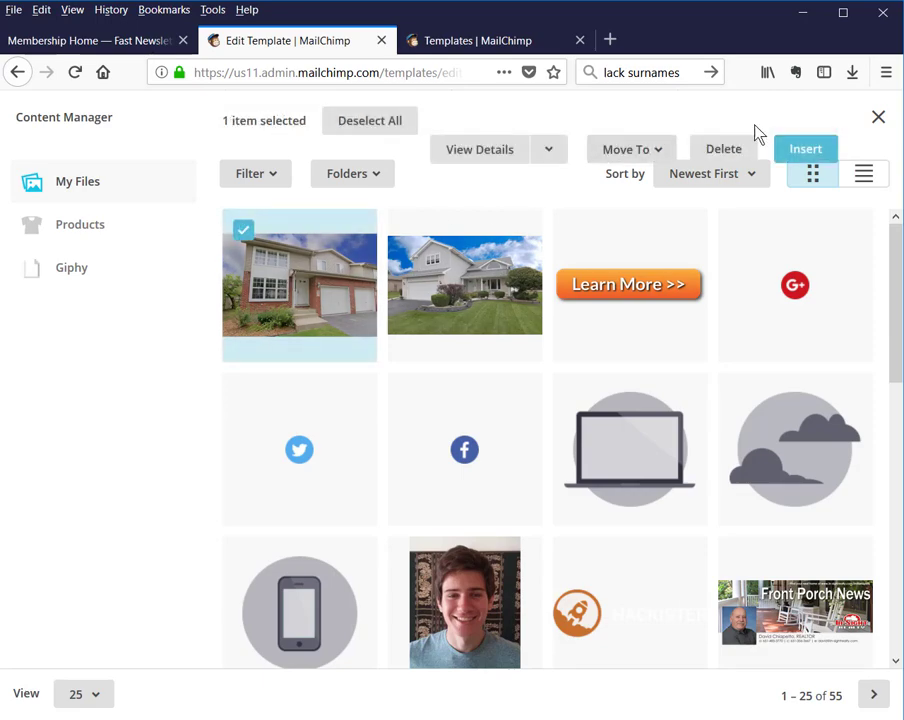
{"action": "left_click", "coordinate": [805, 148]}
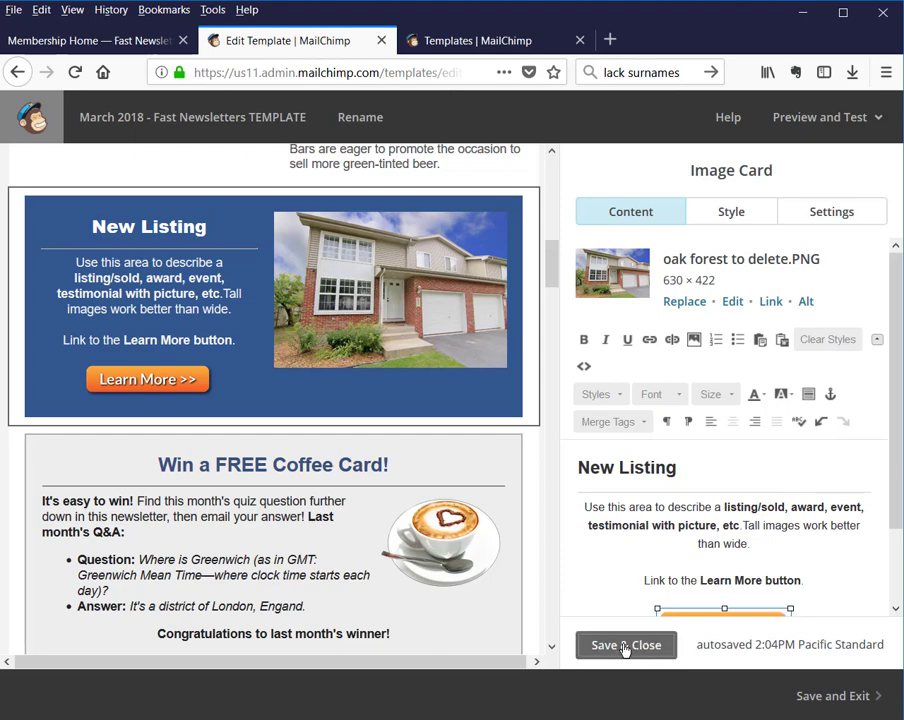
{"action": "left_click", "coordinate": [625, 644]}
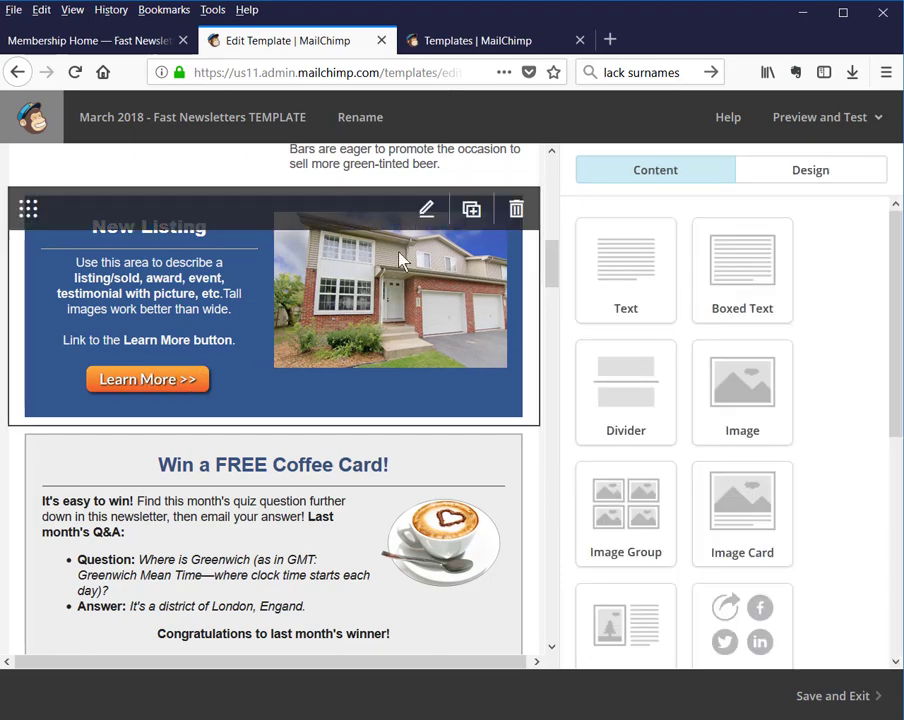
Step: Duplicate the New Listing block, delete the extra copy, then edit the coffee card block
{"action": "left_click", "coordinate": [390, 290]}
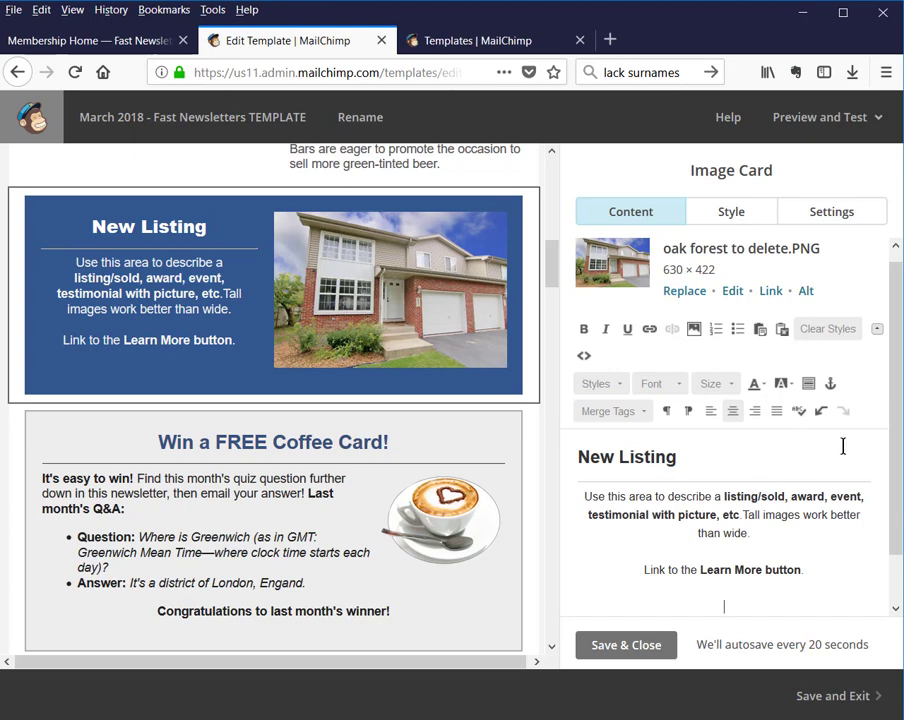
{"action": "mouse_move", "coordinate": [793, 390]}
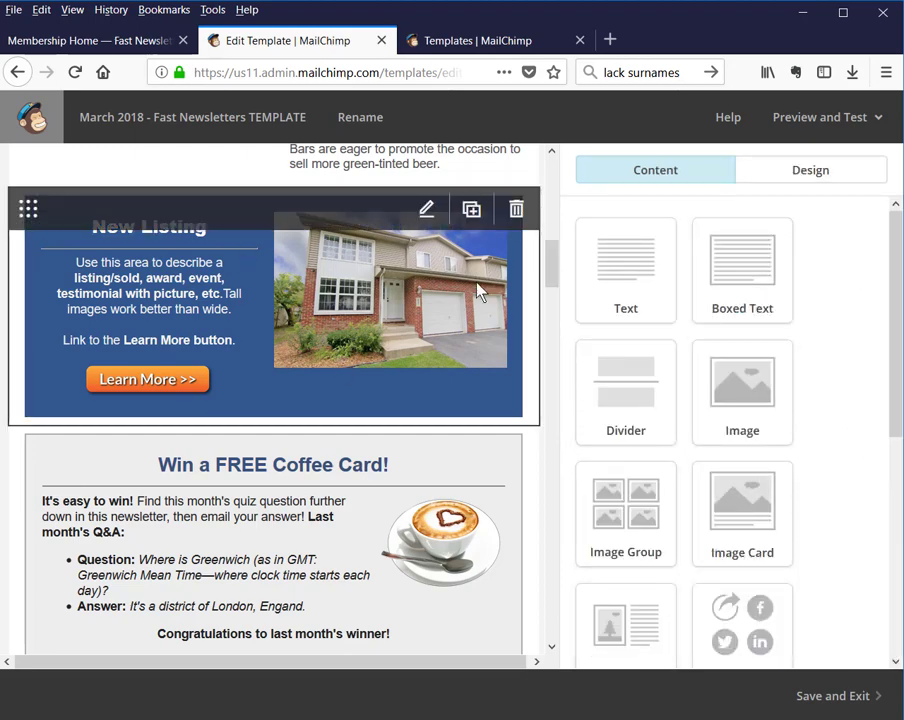
{"action": "mouse_move", "coordinate": [400, 350]}
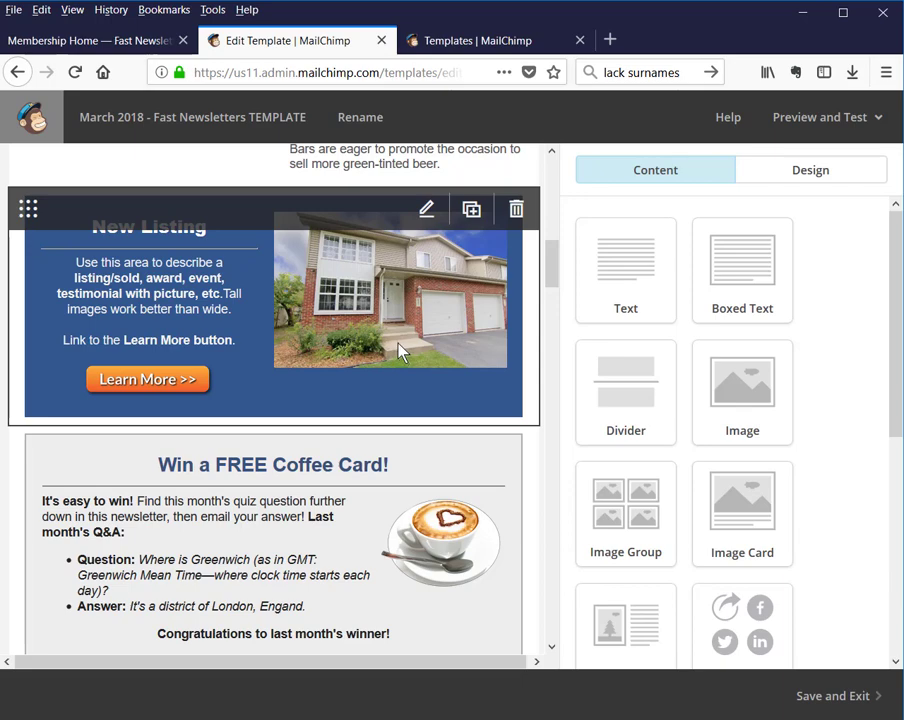
{"action": "mouse_move", "coordinate": [487, 257]}
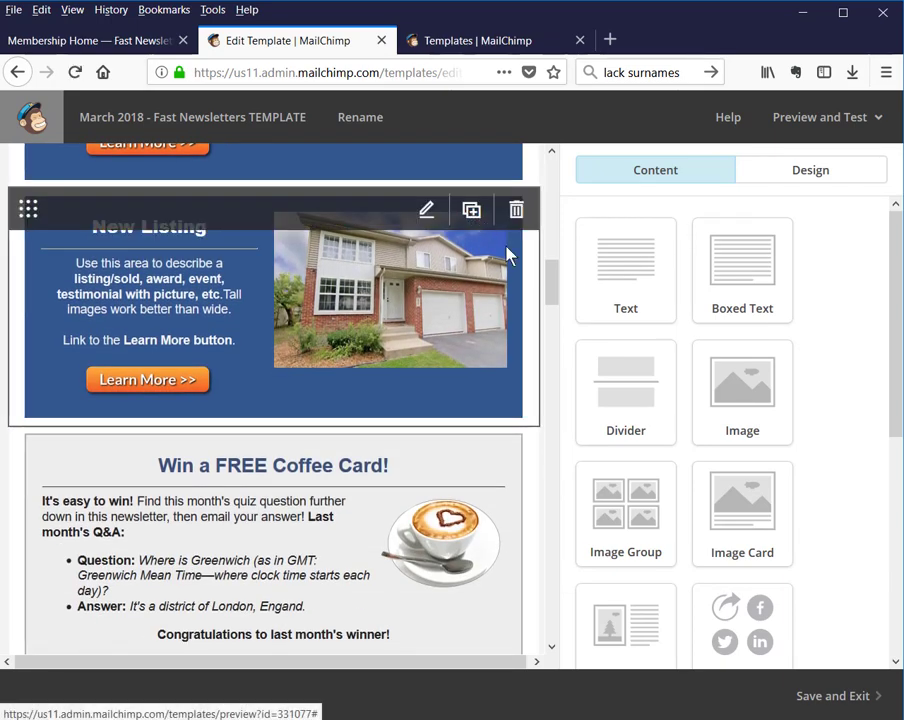
{"action": "left_click", "coordinate": [471, 210]}
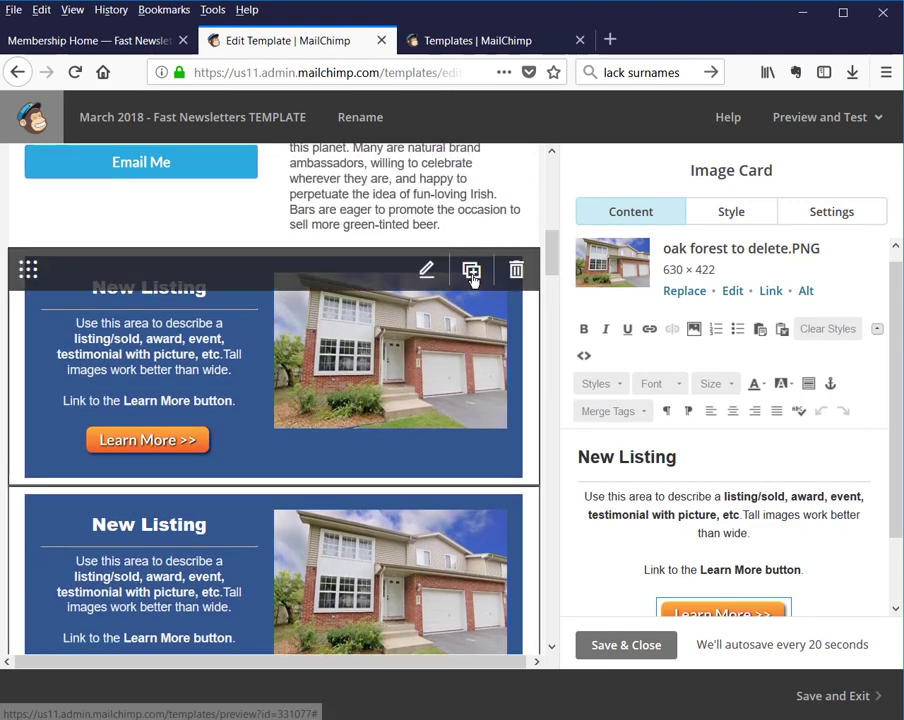
{"action": "mouse_move", "coordinate": [165, 551]}
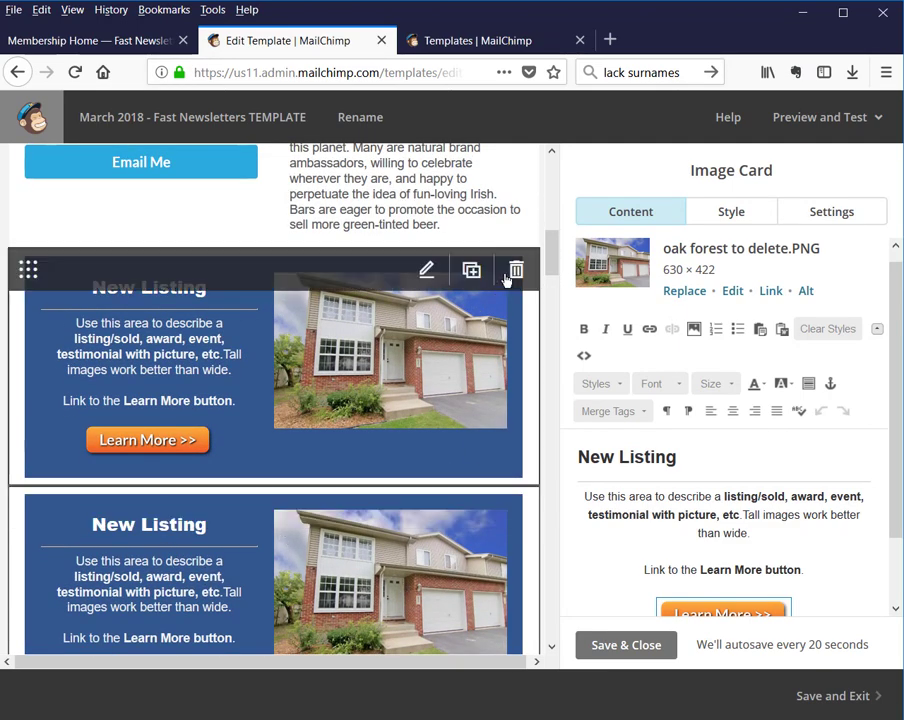
{"action": "left_click", "coordinate": [514, 270]}
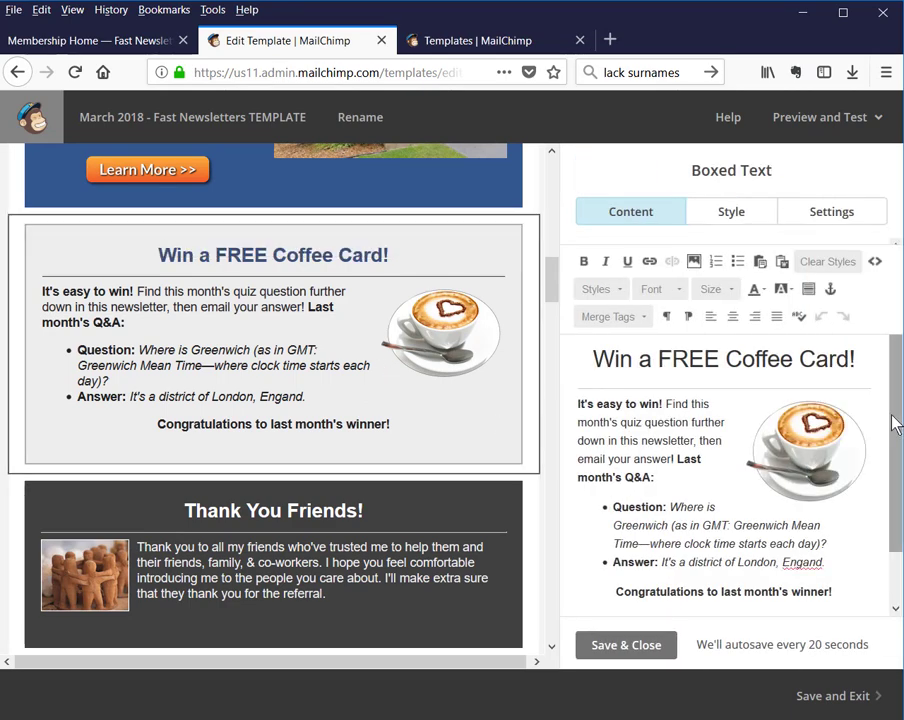
{"action": "scroll", "scroll_direction": "down", "scroll_amount": 3}
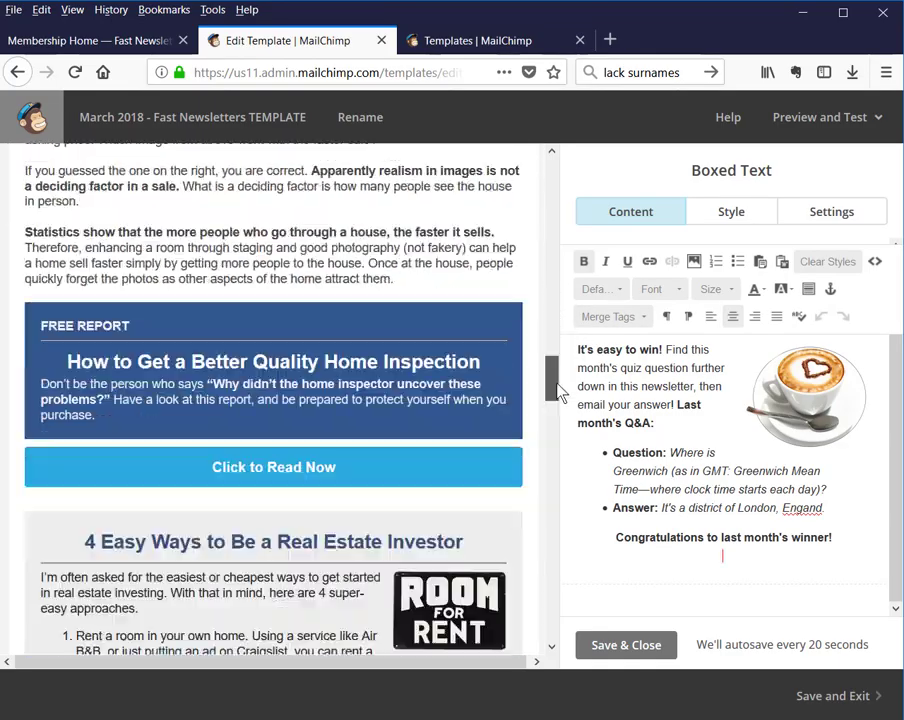
{"action": "scroll", "scroll_direction": "down", "scroll_amount": 3}
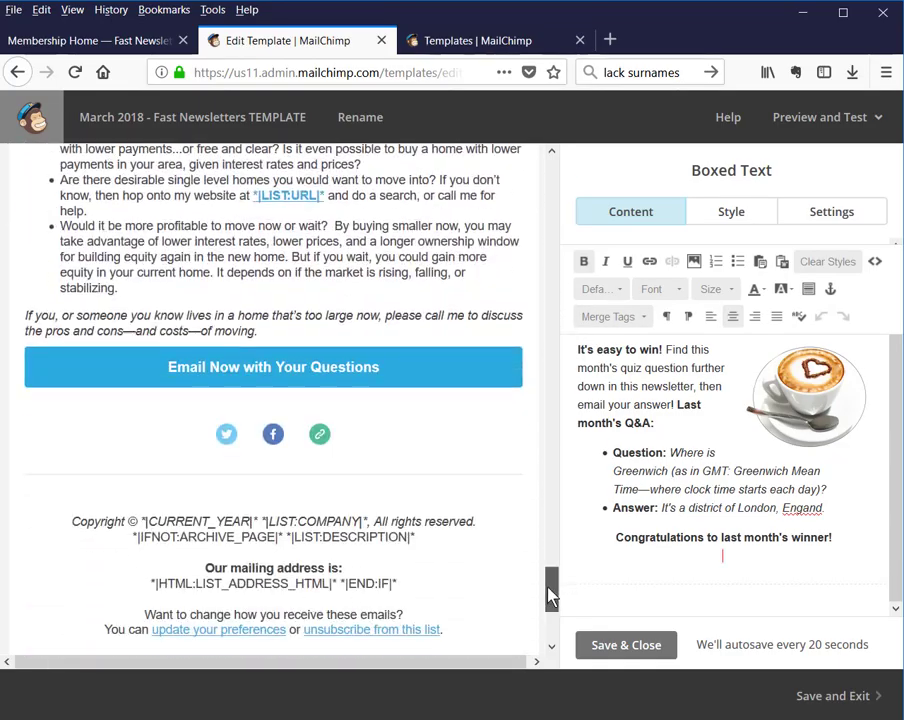
{"action": "scroll", "scroll_direction": "up", "scroll_amount": 3}
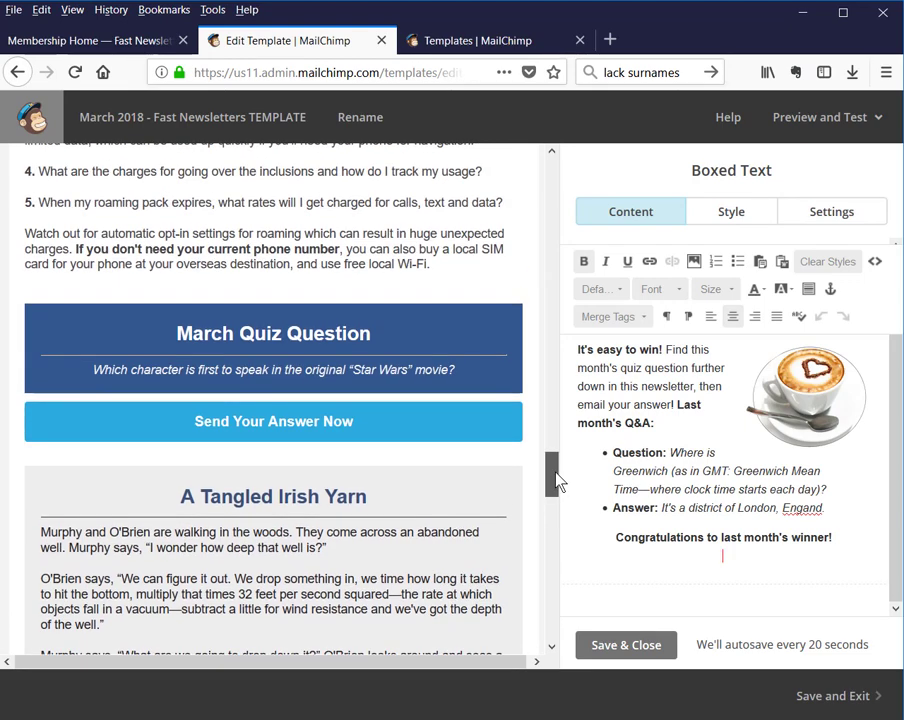
{"action": "scroll", "scroll_direction": "down", "scroll_amount": 3}
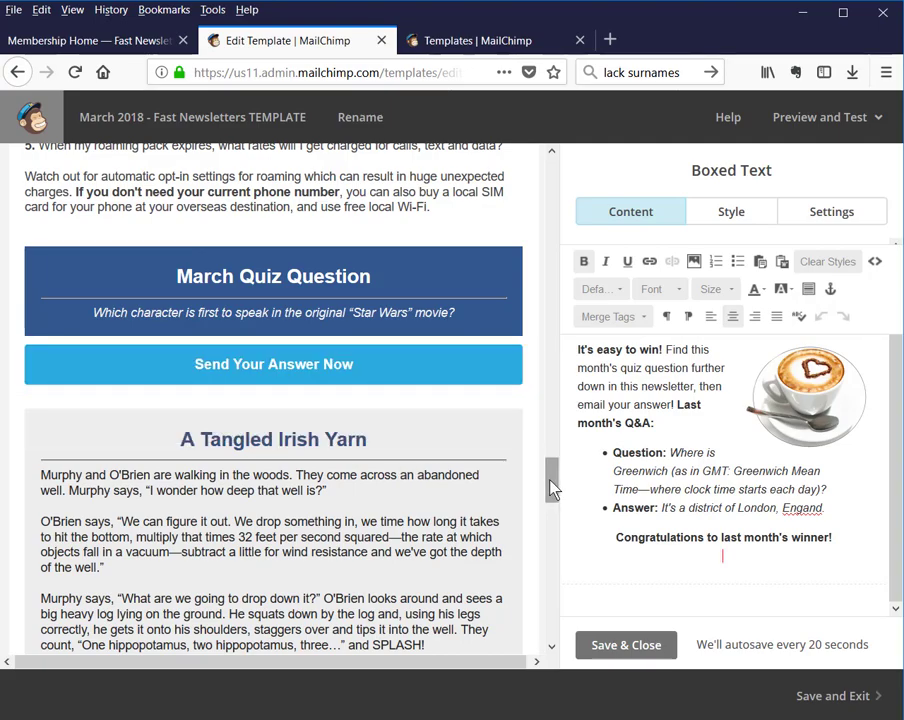
{"action": "scroll", "scroll_direction": "up", "scroll_amount": 3}
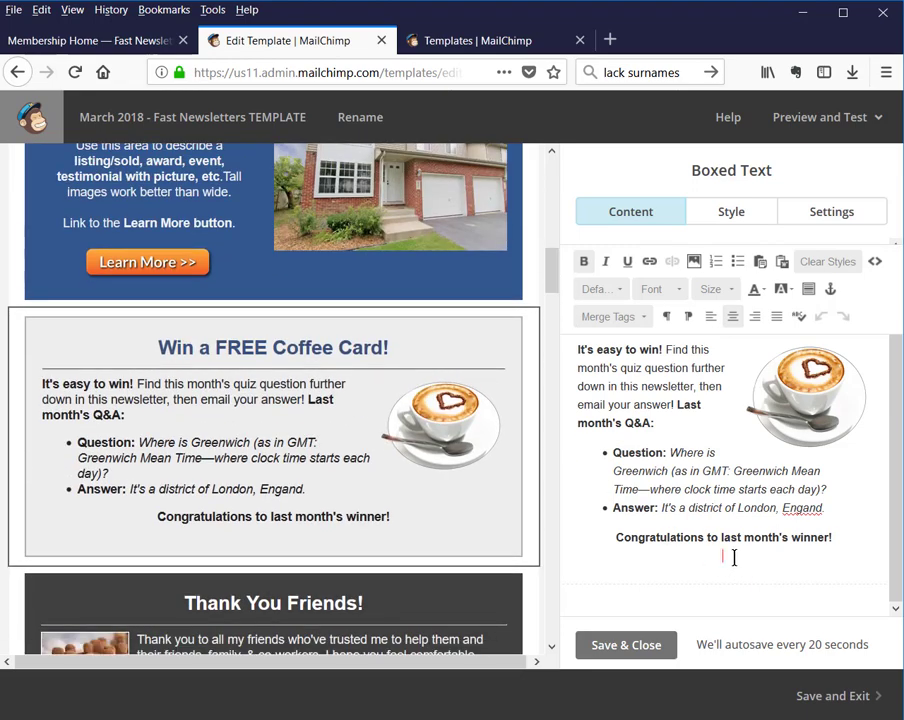
Step: Name Bob Smith as last month's coffee card winner, coloured dark blue
{"action": "type", "text": "Bob Smith"}
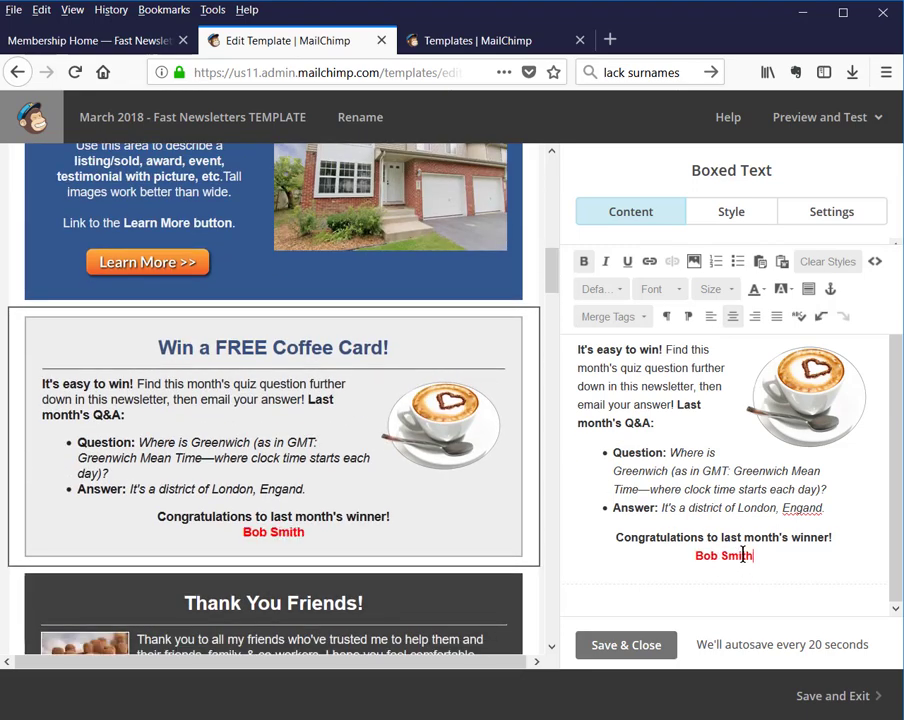
{"action": "double_click", "coordinate": [723, 555]}
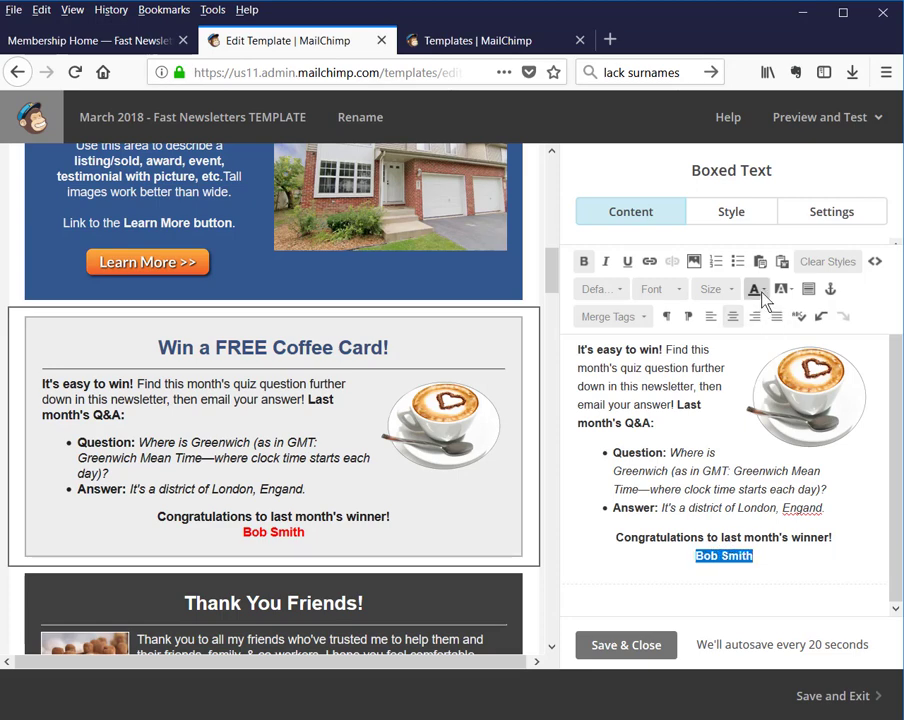
{"action": "left_click", "coordinate": [755, 289]}
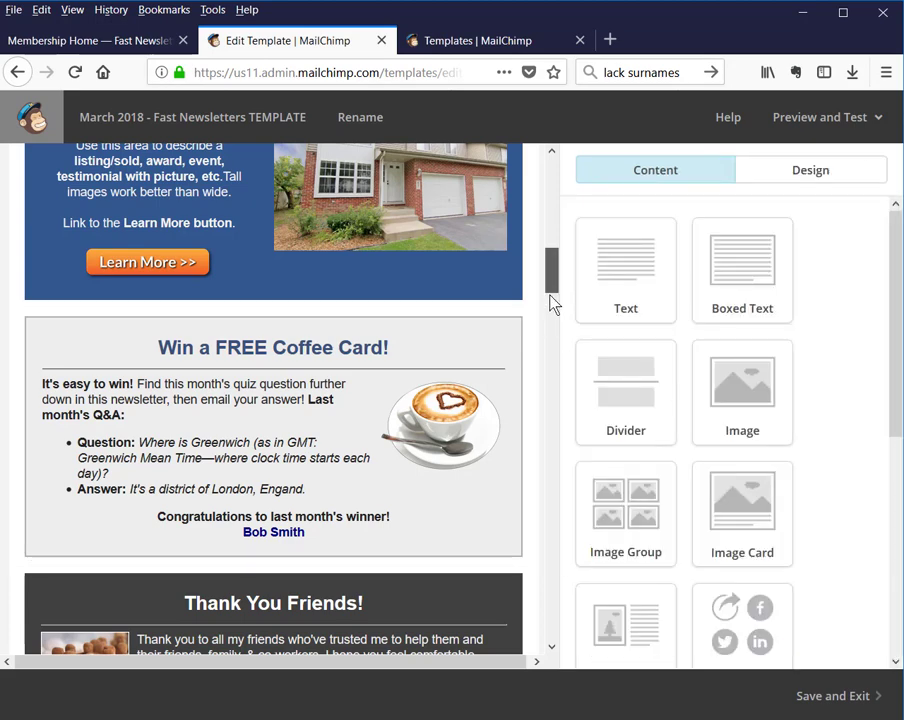
{"action": "scroll", "scroll_direction": "down", "scroll_amount": 3}
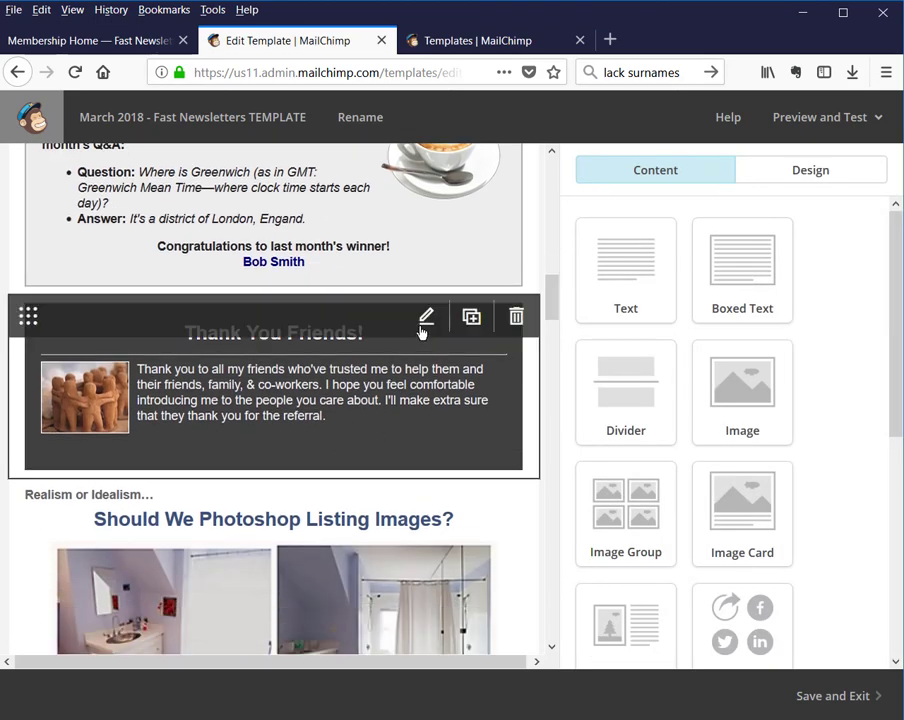
Step: Make the line of thanked friends' names in the Thank You Friends block bold
{"action": "left_click", "coordinate": [426, 317]}
{"action": "type", "text": "Nary Jones, Tom Smith, Joe Blow."}
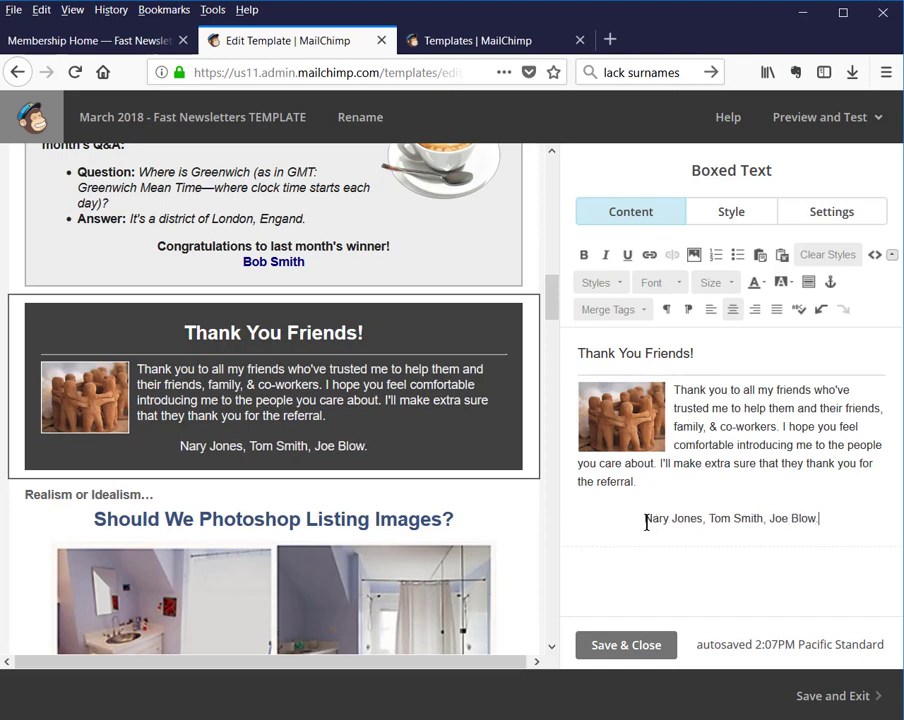
{"action": "triple_click", "coordinate": [730, 518]}
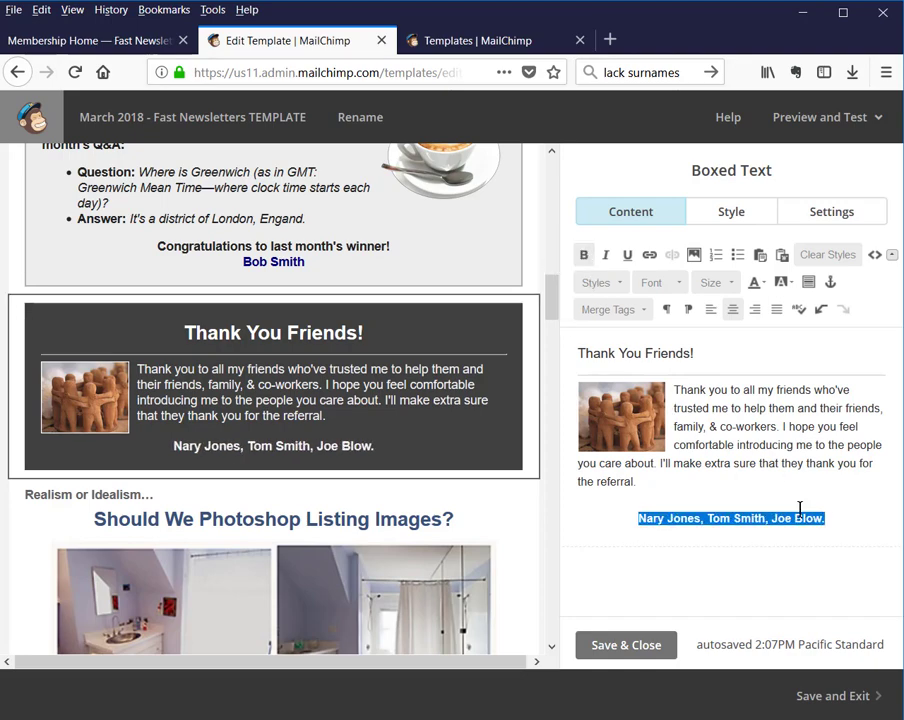
{"action": "left_click", "coordinate": [842, 518]}
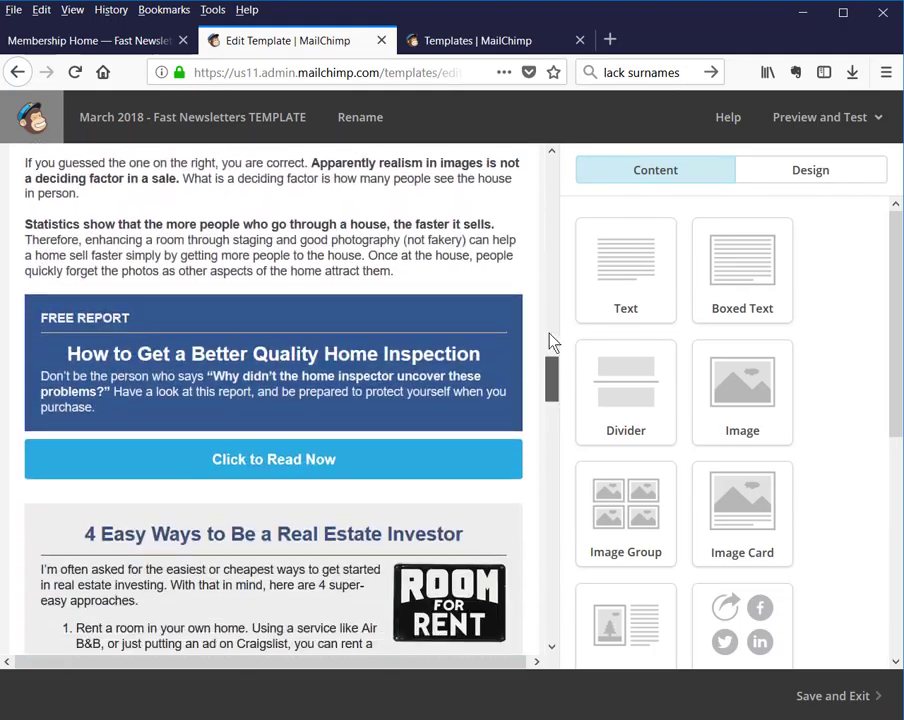
Step: Scroll back to the top of the template and open the Preview and Test options
{"action": "scroll", "scroll_direction": "up", "scroll_amount": 3}
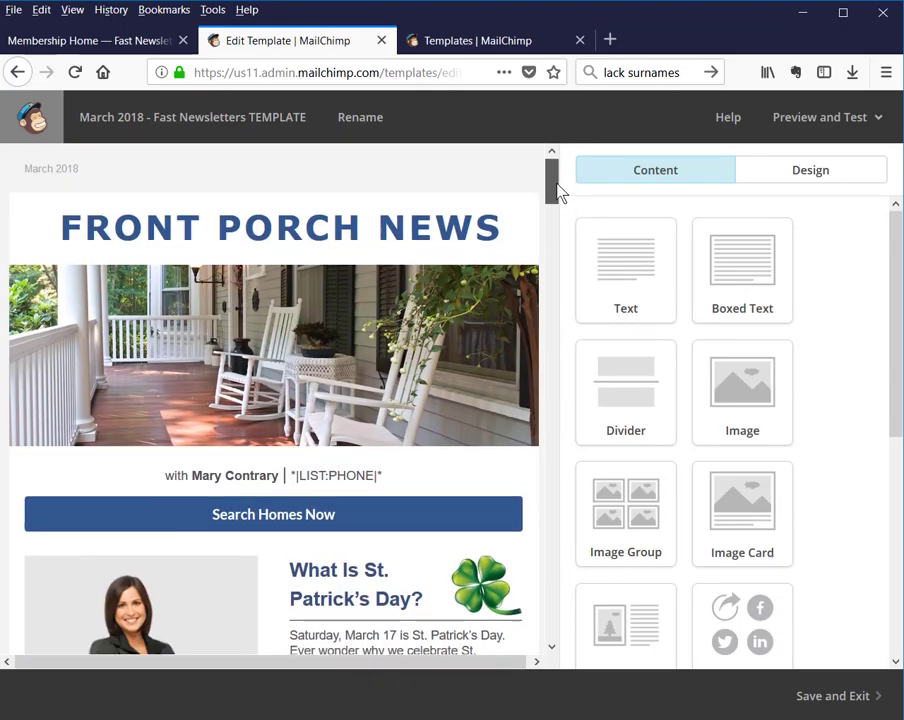
{"action": "scroll", "scroll_direction": "down", "scroll_amount": 3}
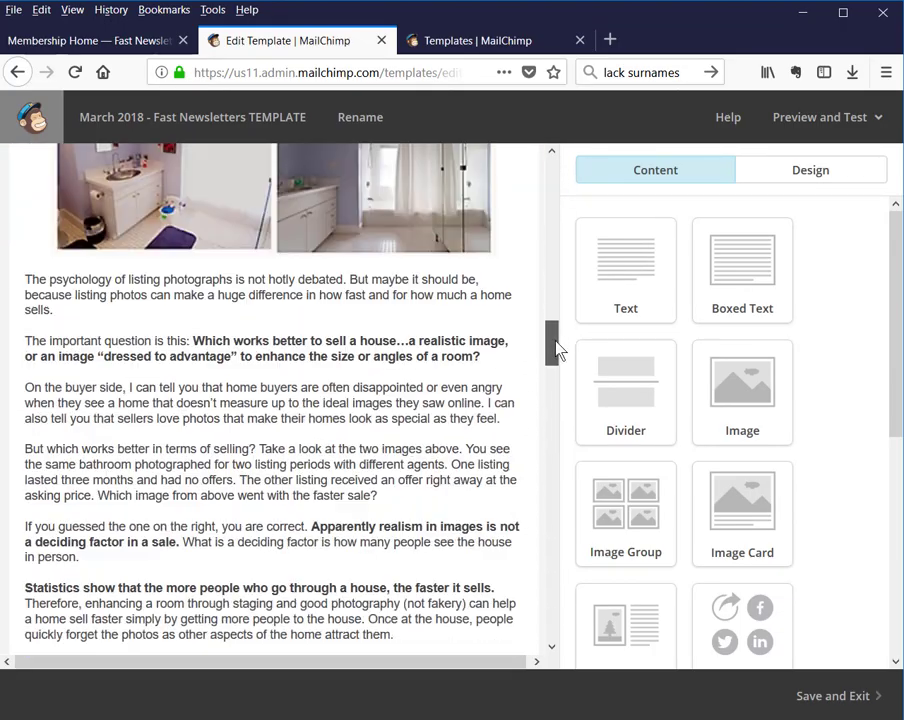
{"action": "scroll", "scroll_direction": "up", "scroll_amount": 3}
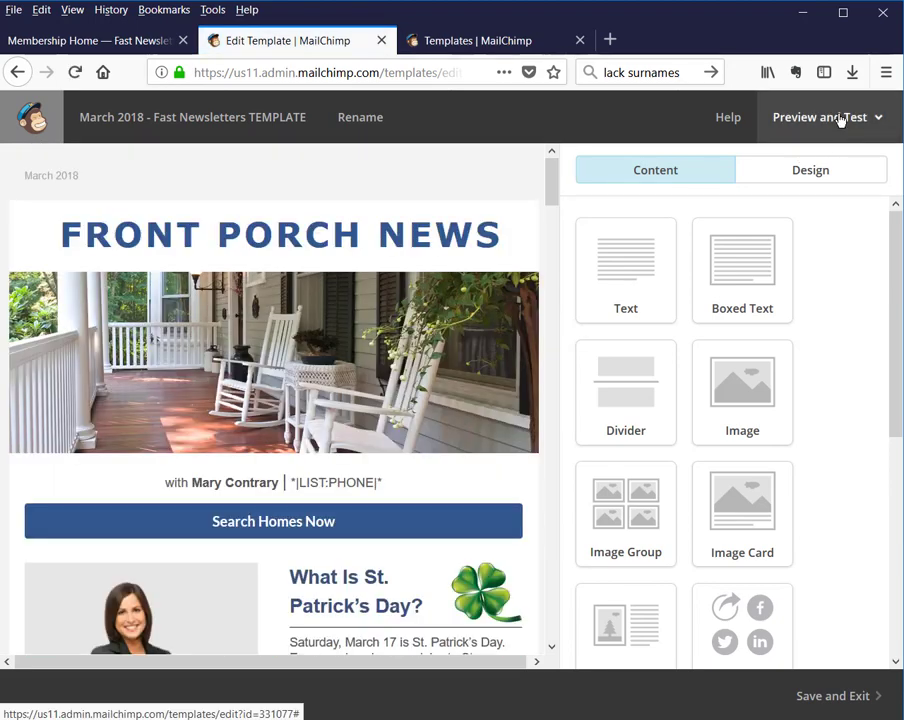
{"action": "left_click", "coordinate": [820, 117]}
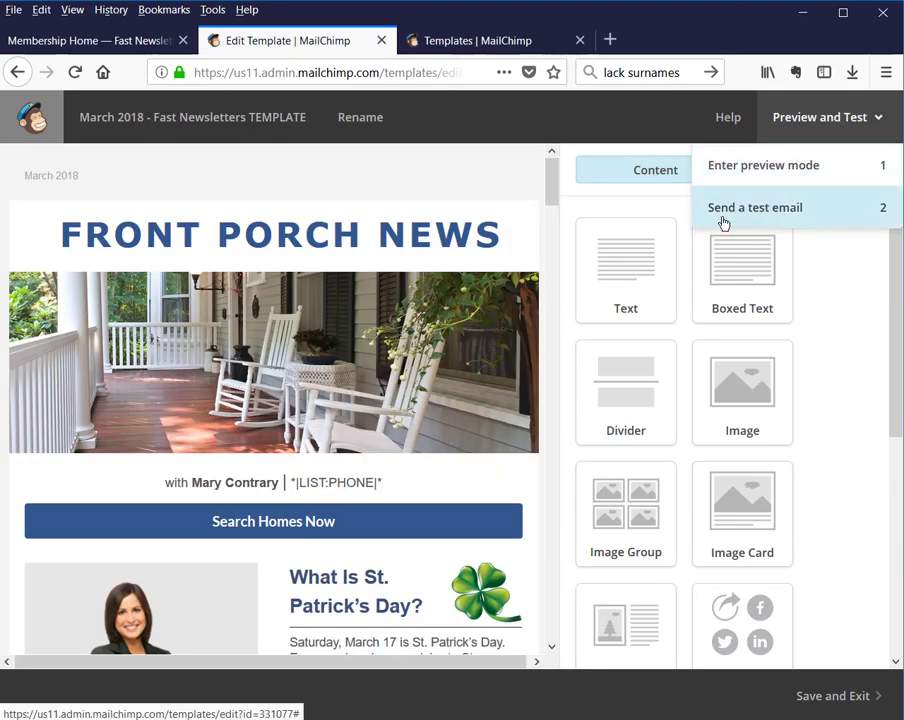
{"action": "mouse_move", "coordinate": [795, 220]}
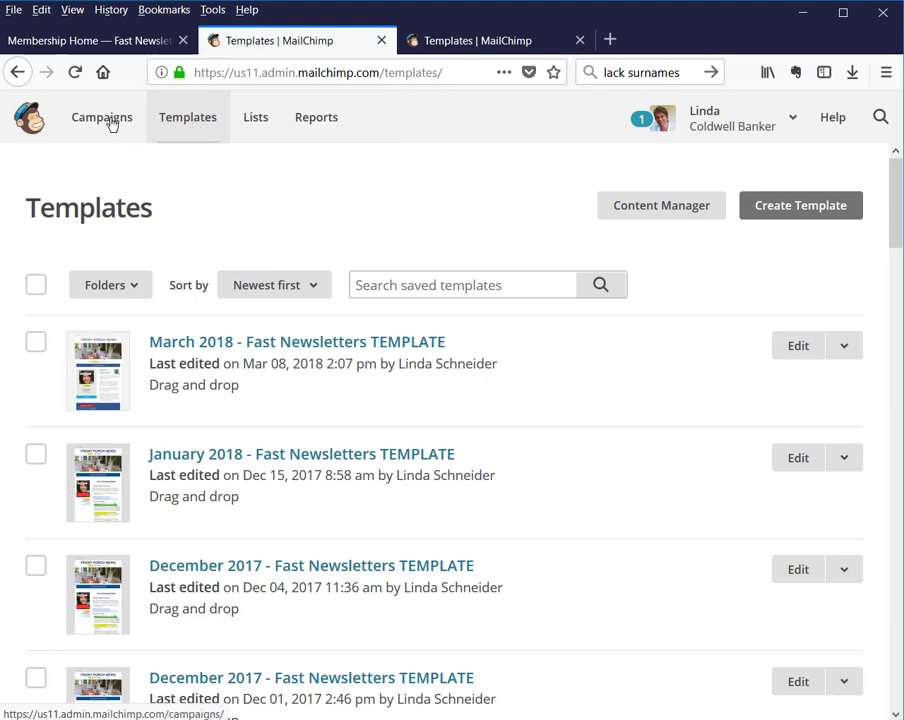
{"action": "mouse_move", "coordinate": [188, 117]}
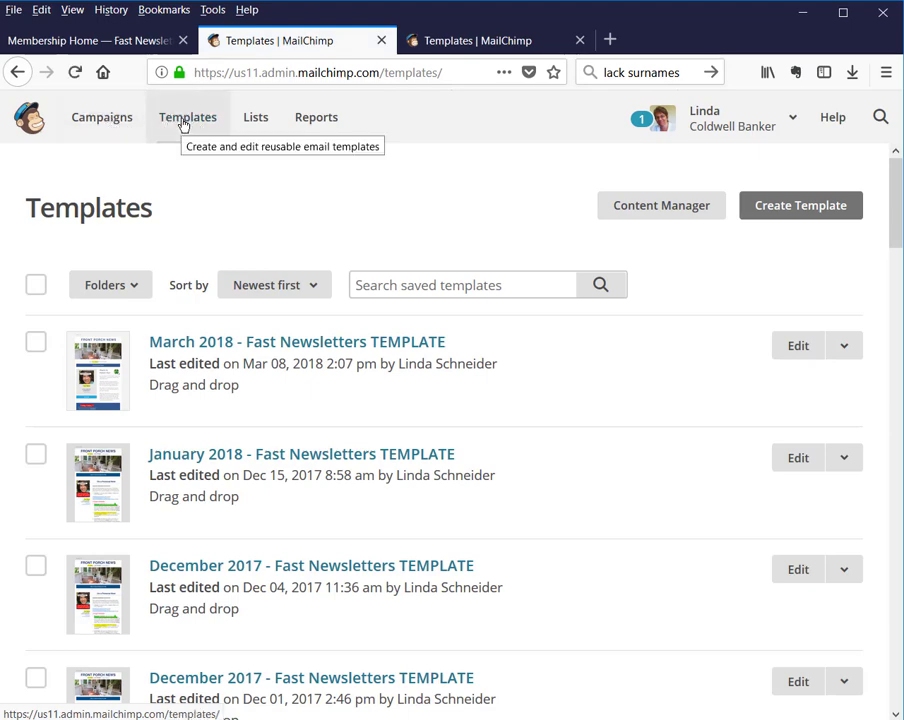
{"action": "mouse_move", "coordinate": [780, 346]}
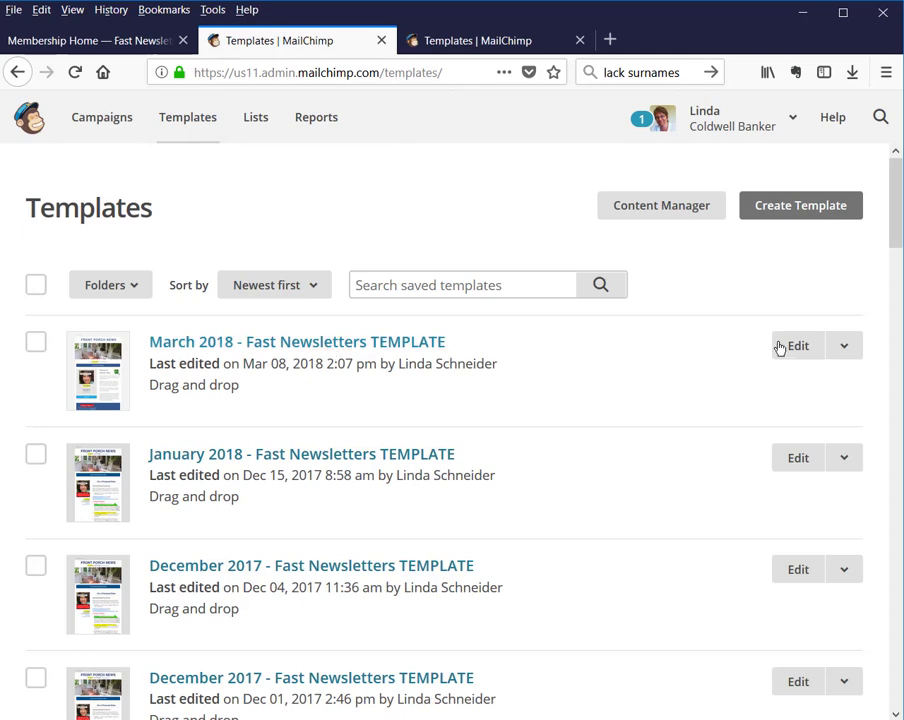
Step: Create a campaign from the March 2018 - Fast Newsletters template via its Edit dropdown
{"action": "left_click", "coordinate": [844, 345]}
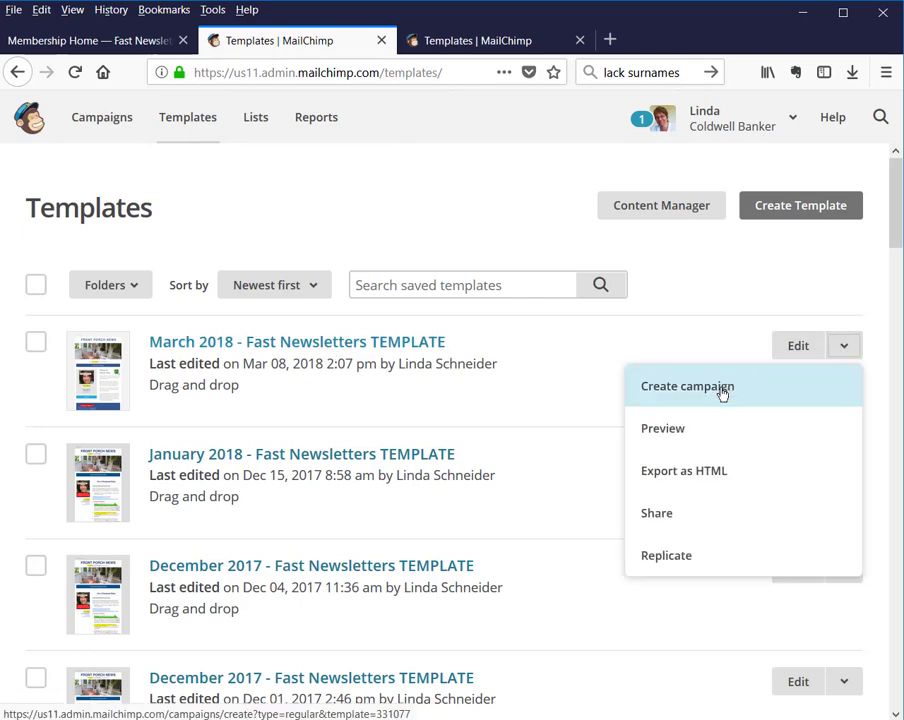
{"action": "left_click", "coordinate": [687, 386]}
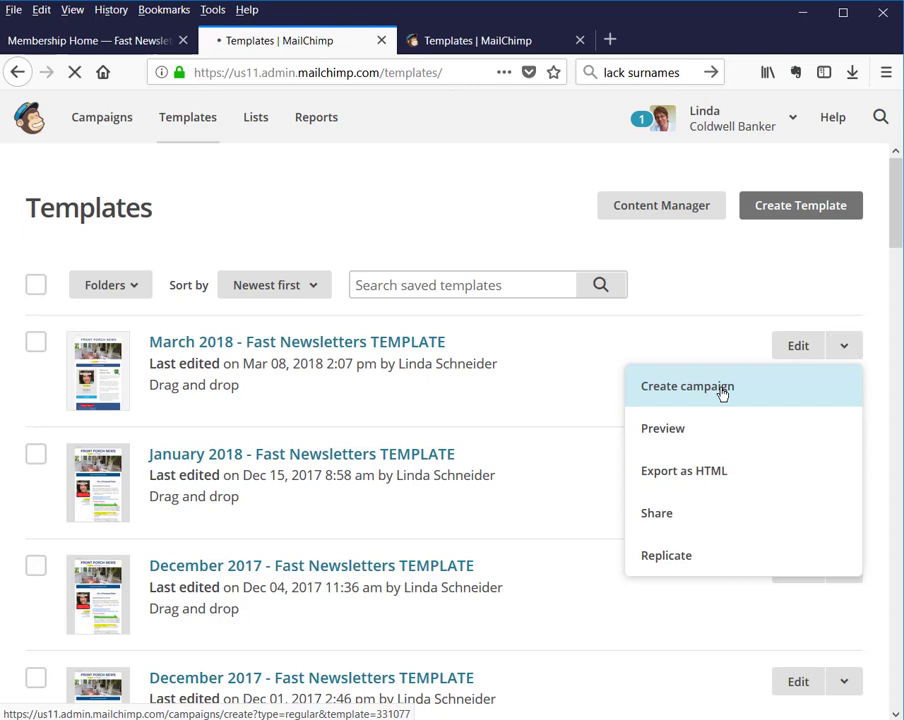
{"action": "left_click", "coordinate": [687, 386]}
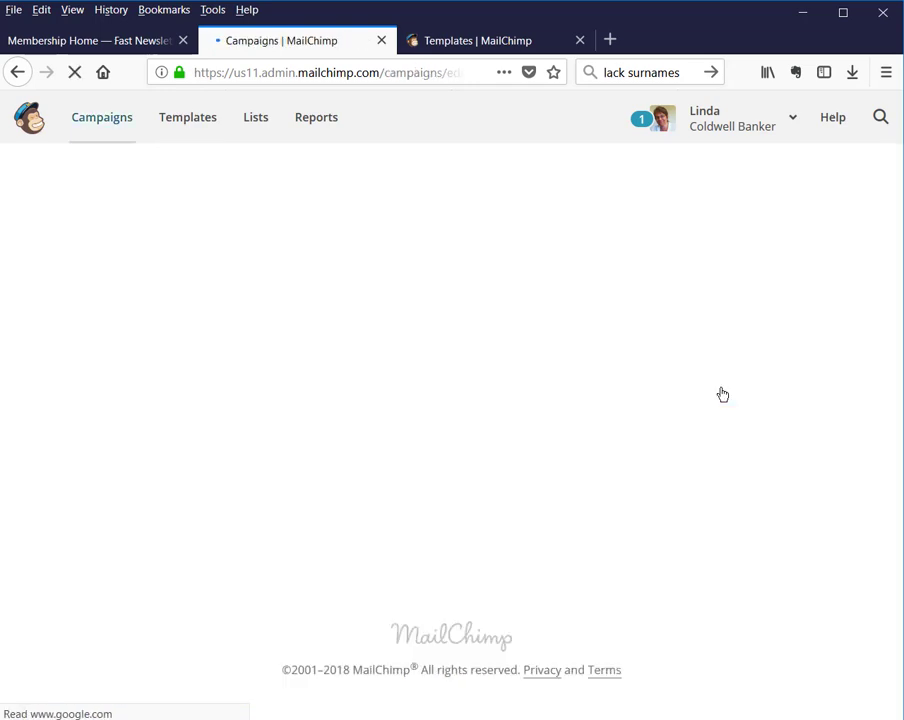